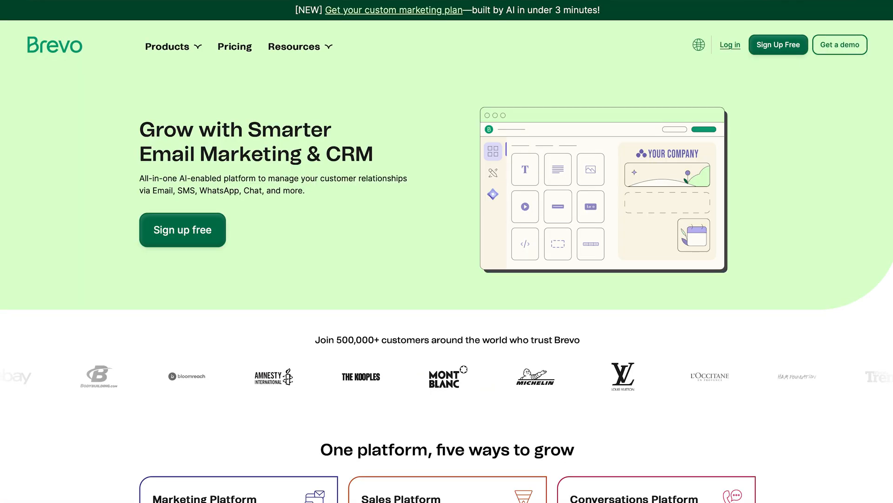
Scroll through the Brevo homepage feature sections down to the Startup Wise discount offer.
scroll(down, 3)
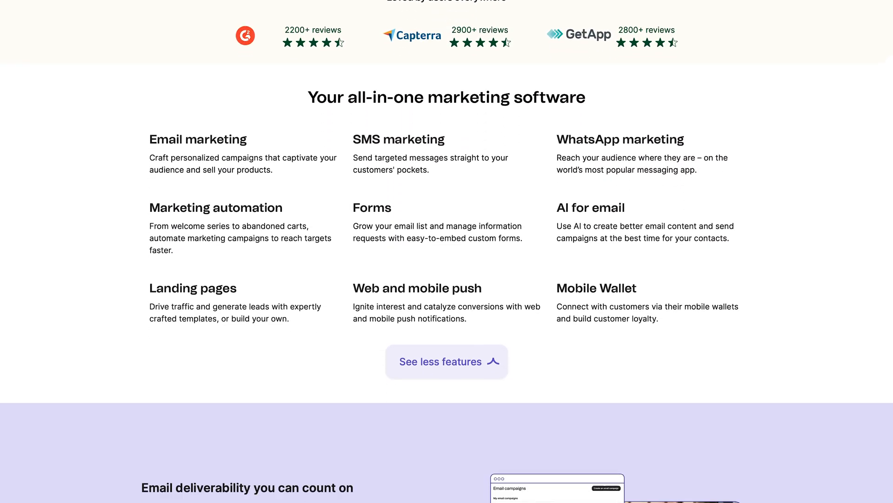
scroll(down, 3)
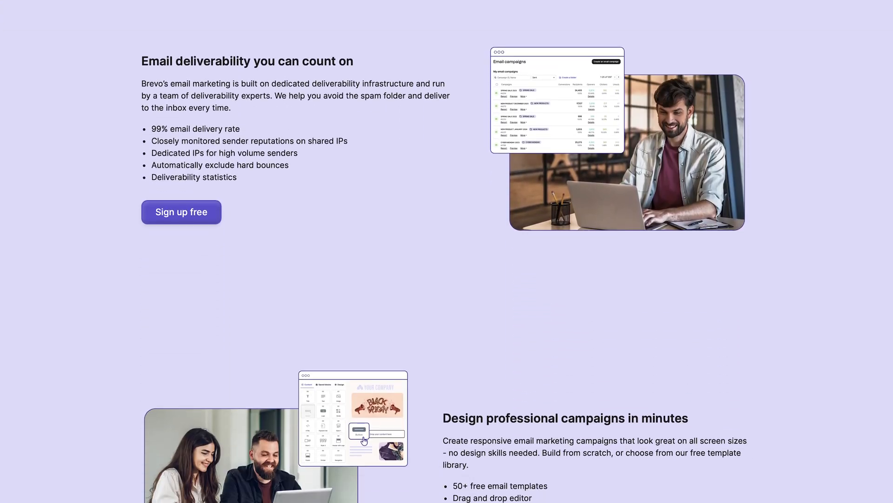
scroll(down, 3)
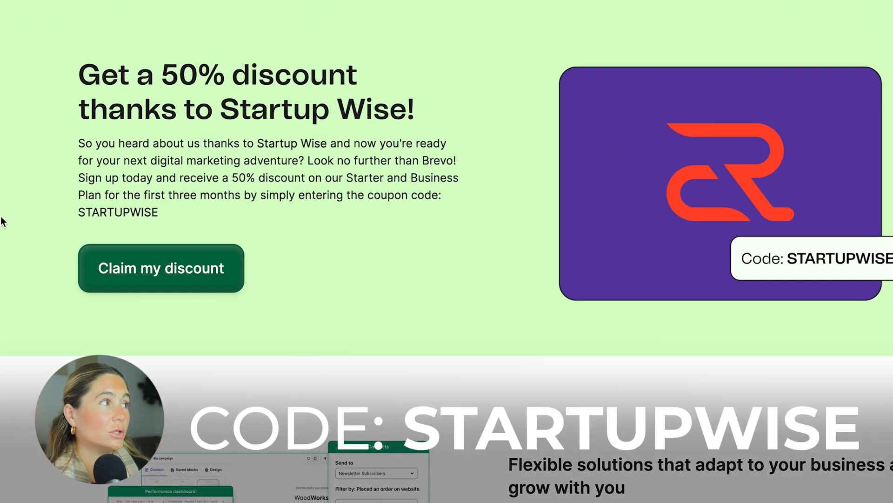
mouse_move(198, 280)
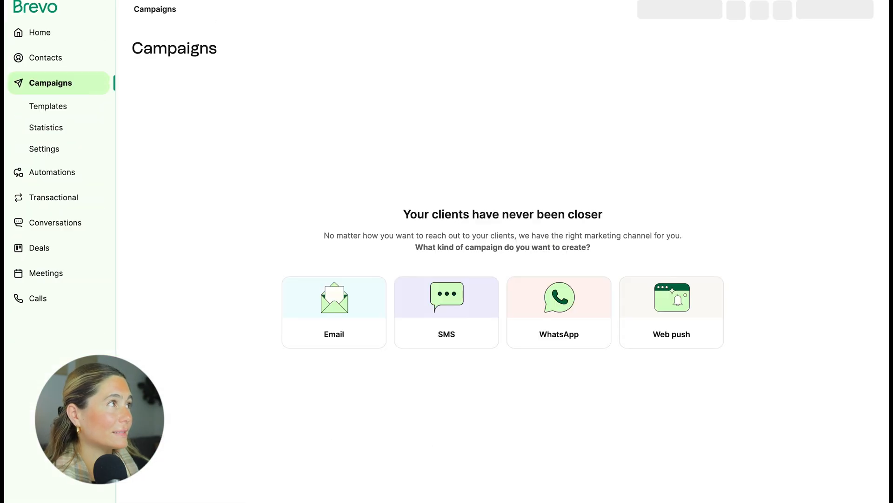
Review the contact database and empty Segments page, then return to the Home dashboard showing two contacts.
click(40, 33)
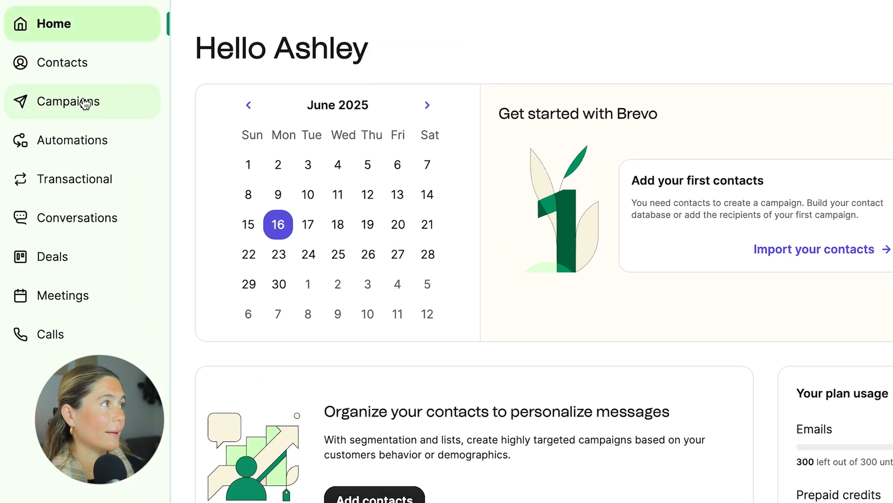
mouse_move(80, 179)
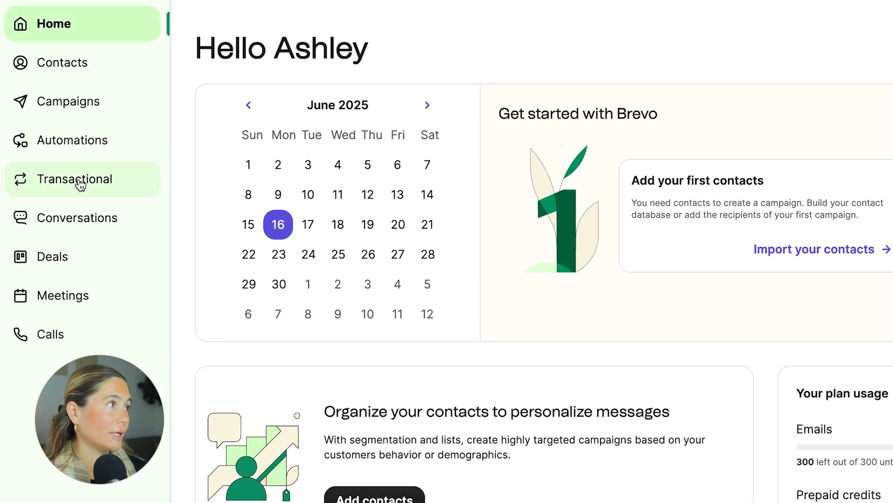
mouse_move(69, 256)
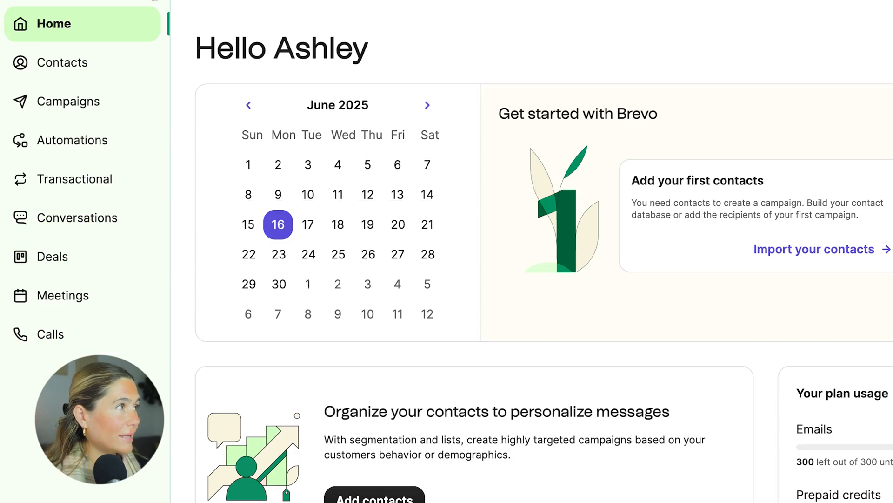
click(62, 62)
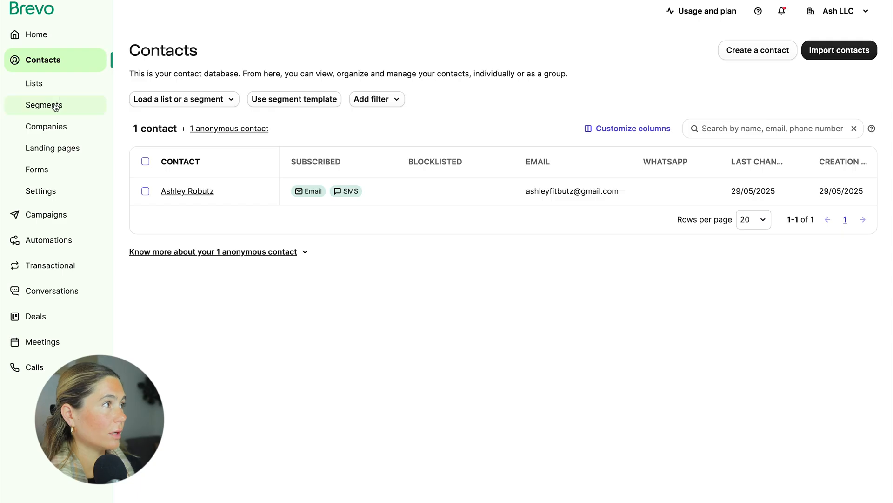
click(44, 105)
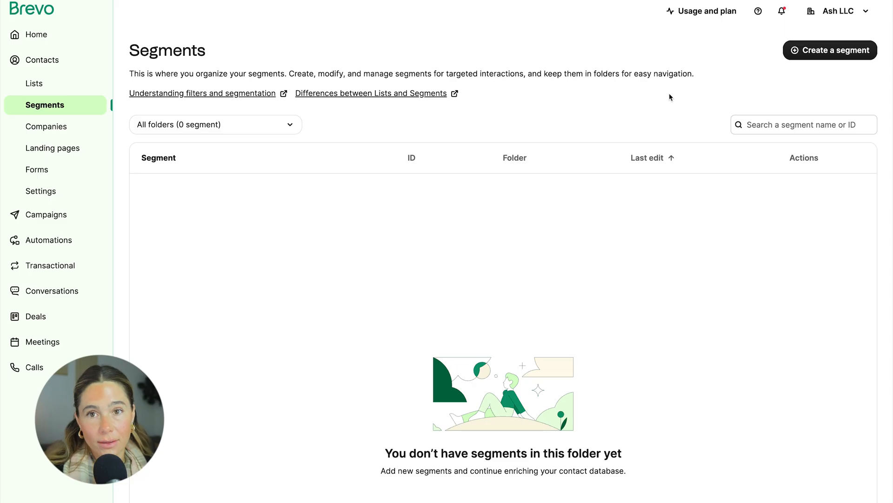
mouse_move(716, 101)
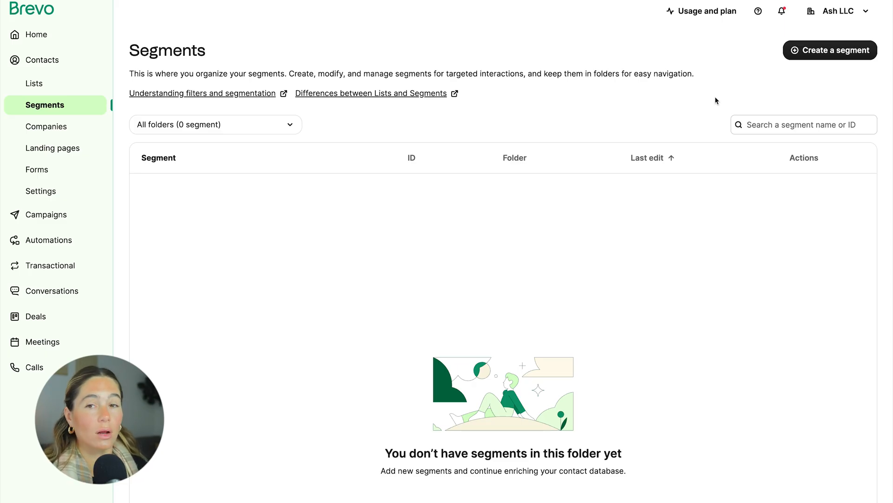
mouse_move(710, 96)
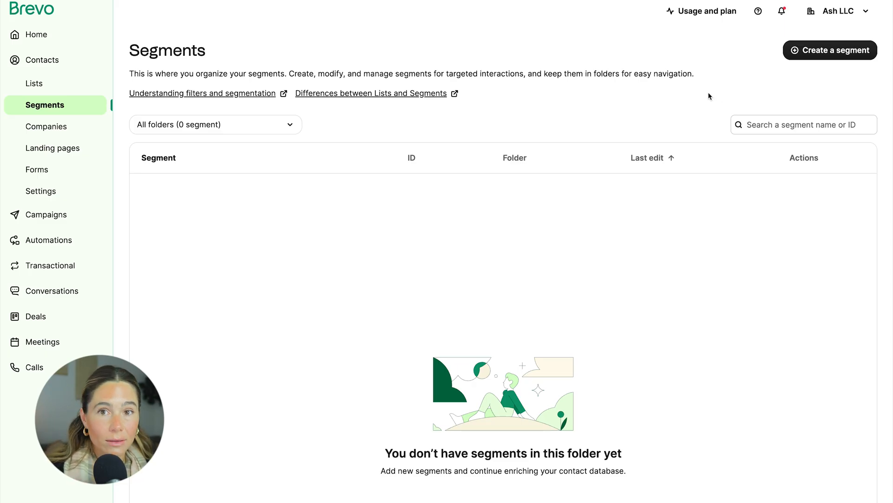
click(43, 59)
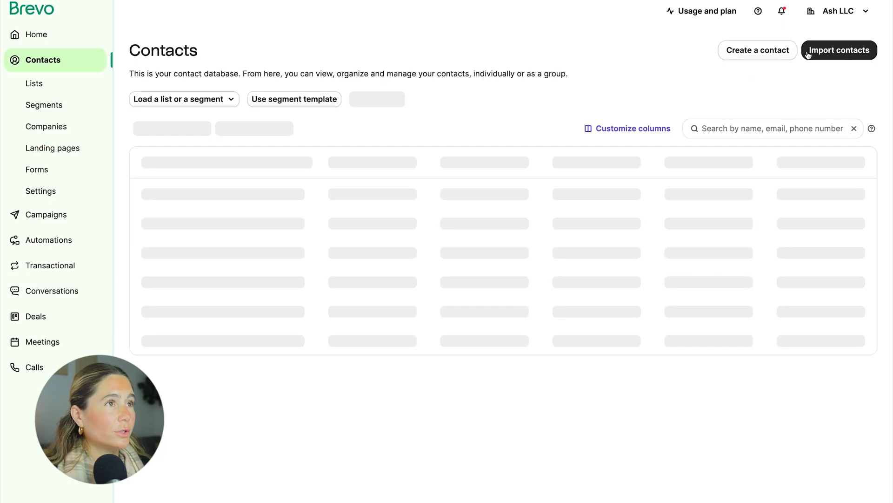
click(36, 34)
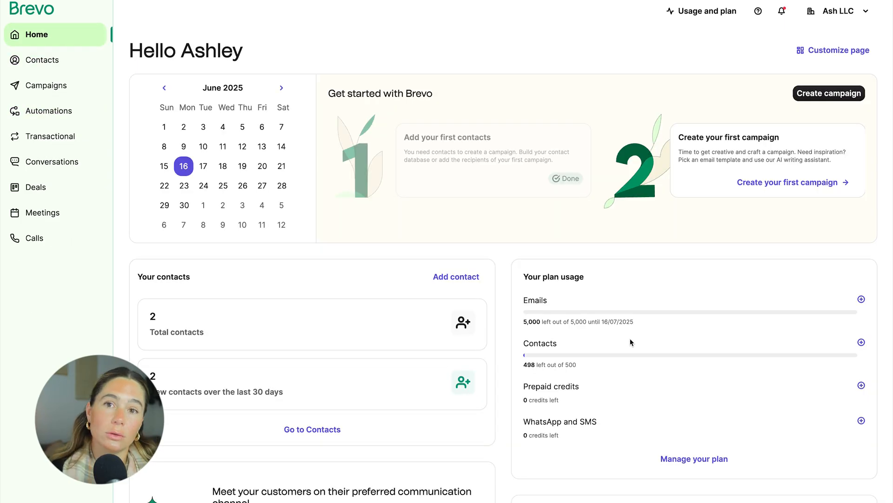
mouse_move(434, 216)
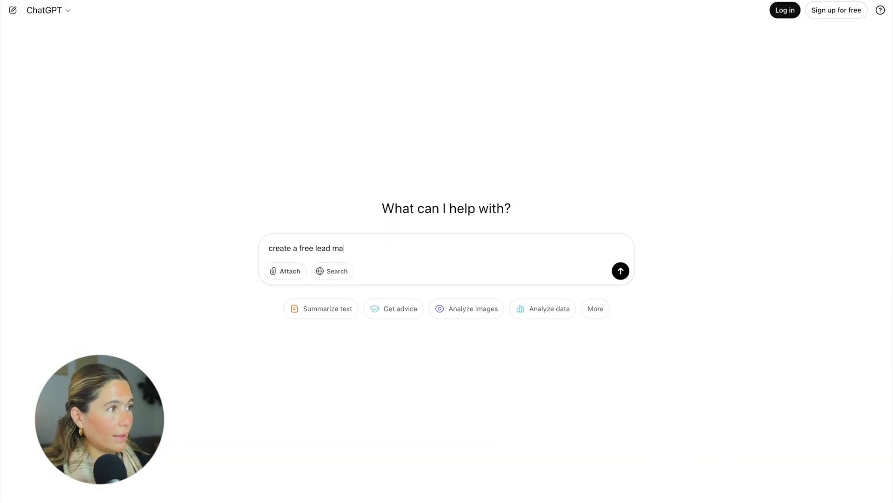
Send ChatGPT a prompt for a lead-magnet checklist for women over 40 wanting to lose weight and tone up.
text(gnet idea checklist for)
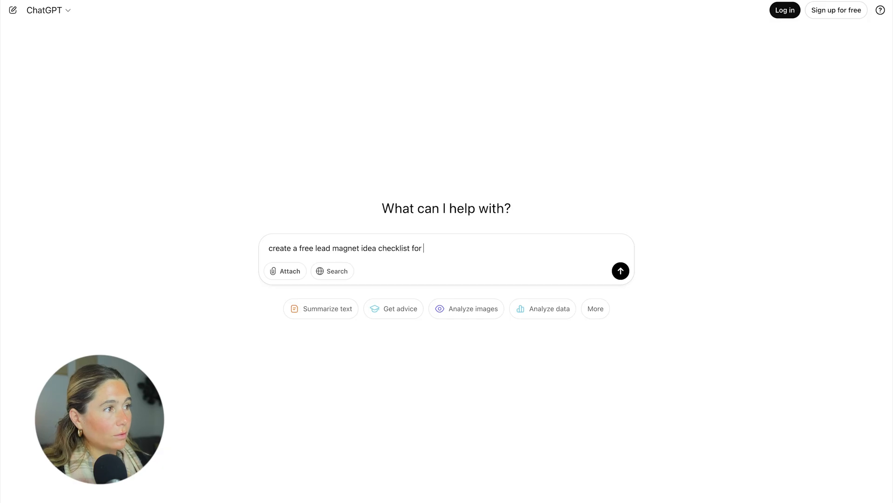
text(women over 40 w)
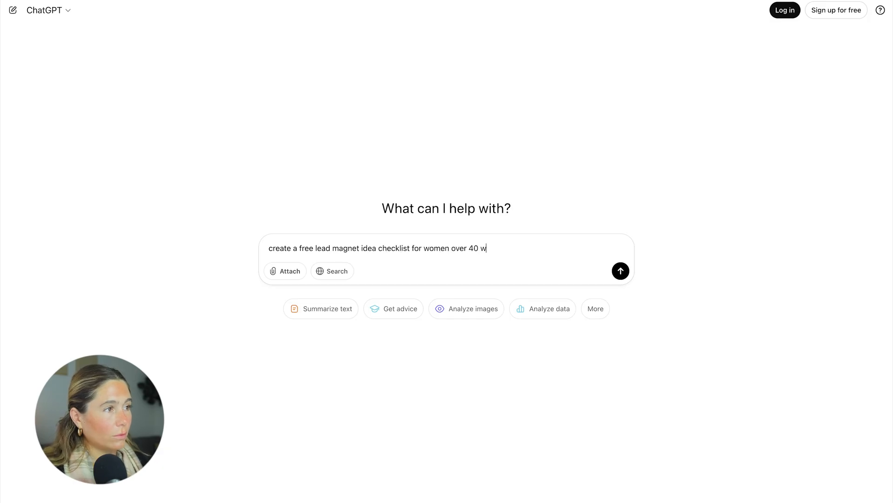
text(anting to lose weight and tone up)
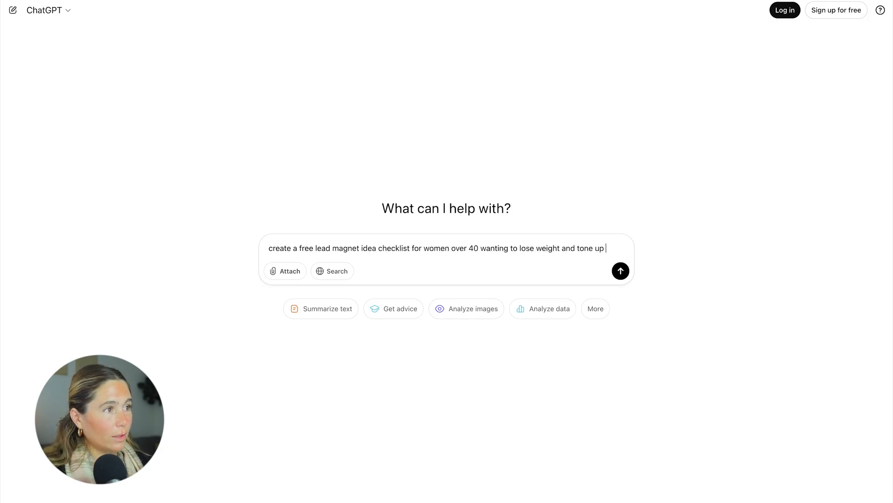
text(and they feel li)
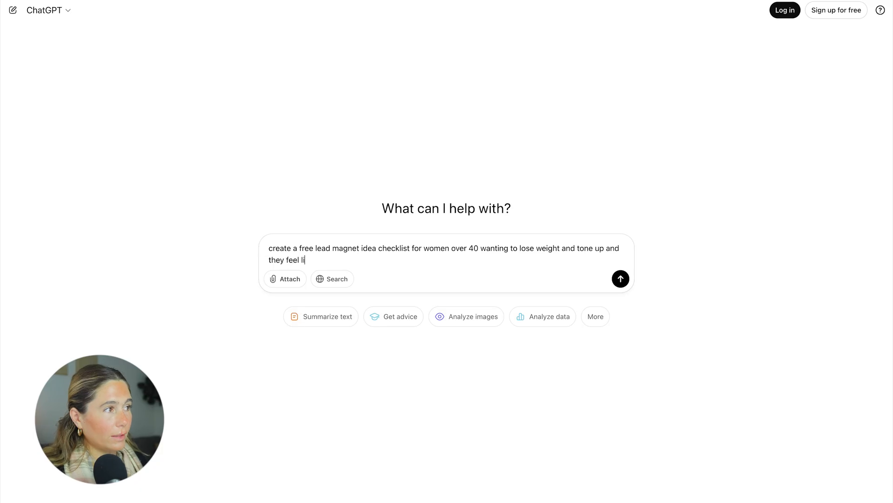
text(ke their age is get)
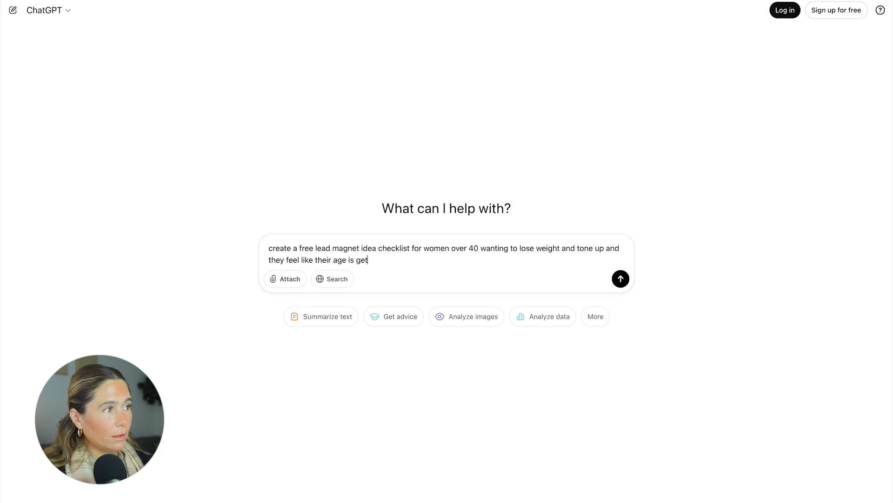
text(ting the way and thei)
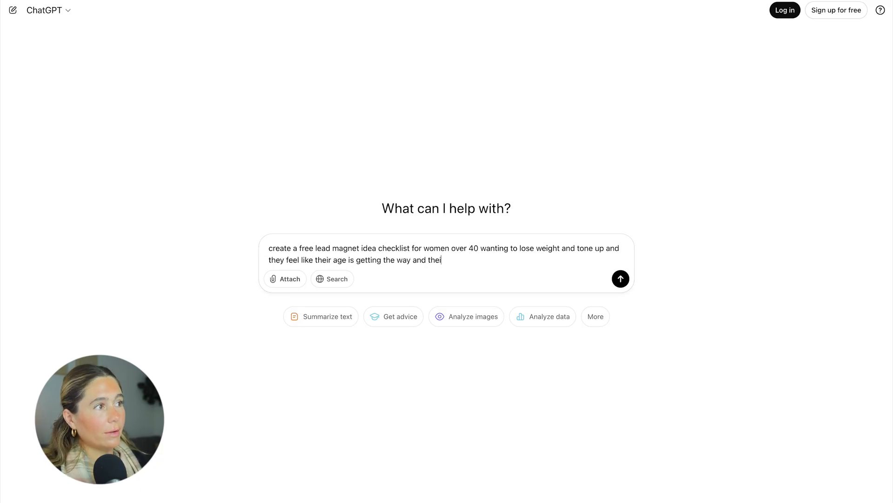
click(620, 279)
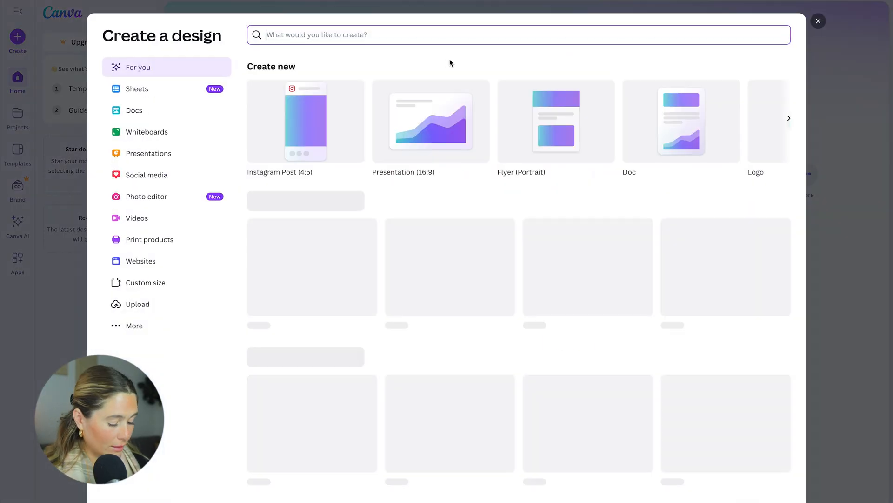
Create a US Letter design with the checklist text shrunk twice, finish editing, and switch back to Brevo.
click(818, 20)
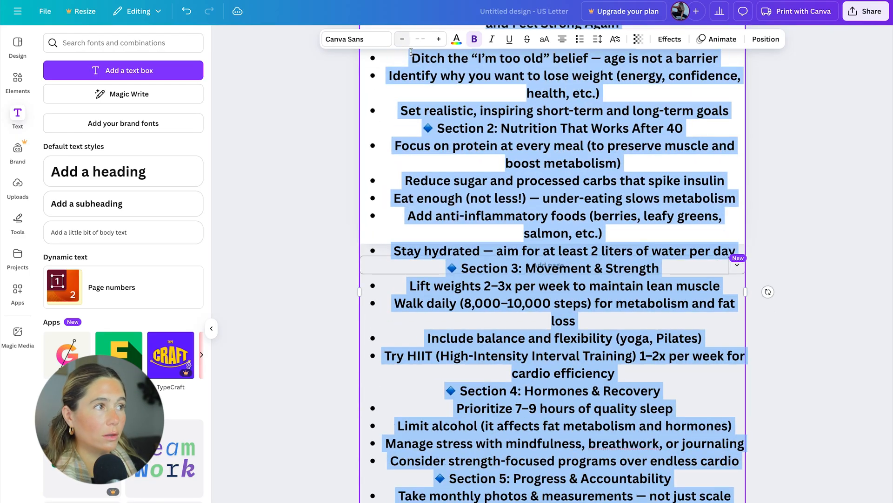
click(401, 39)
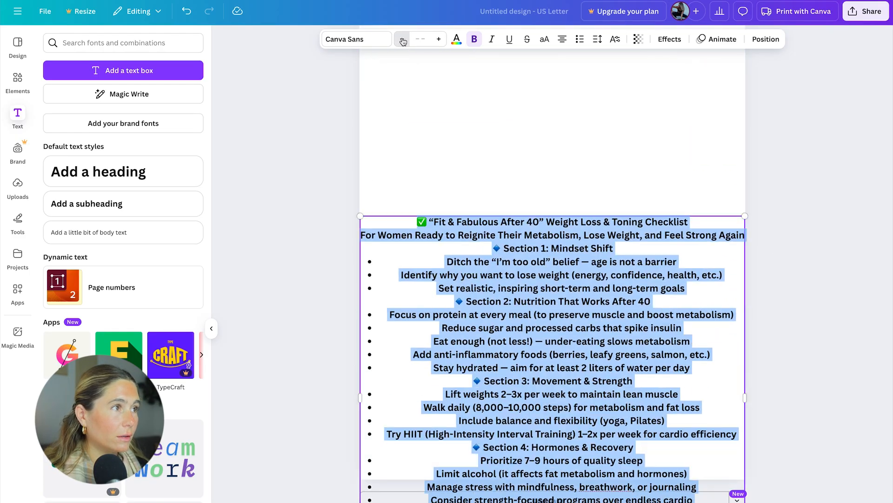
click(456, 38)
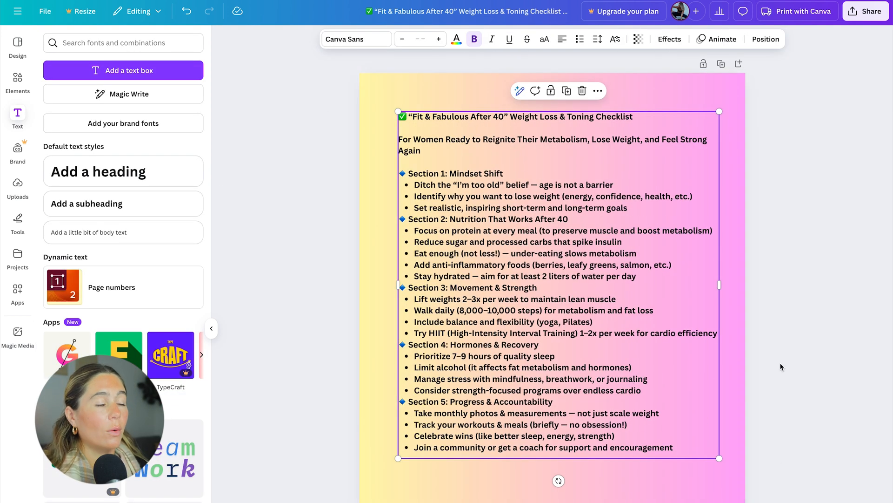
click(791, 345)
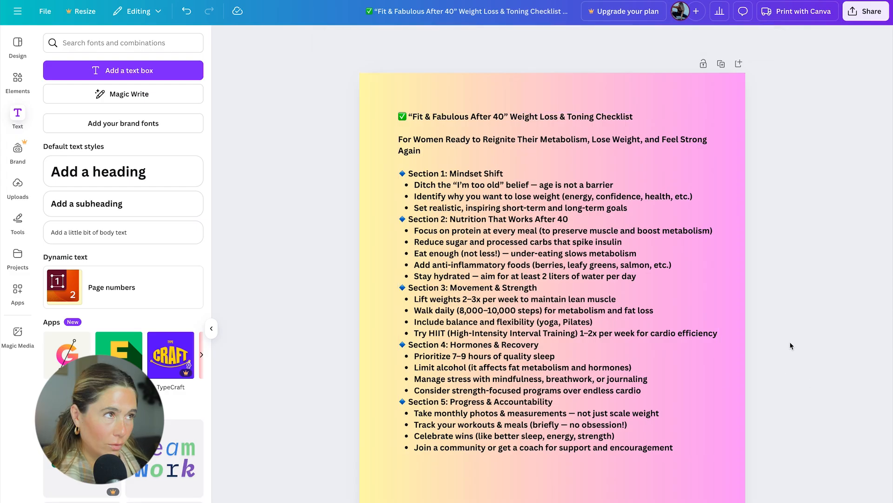
mouse_move(849, 160)
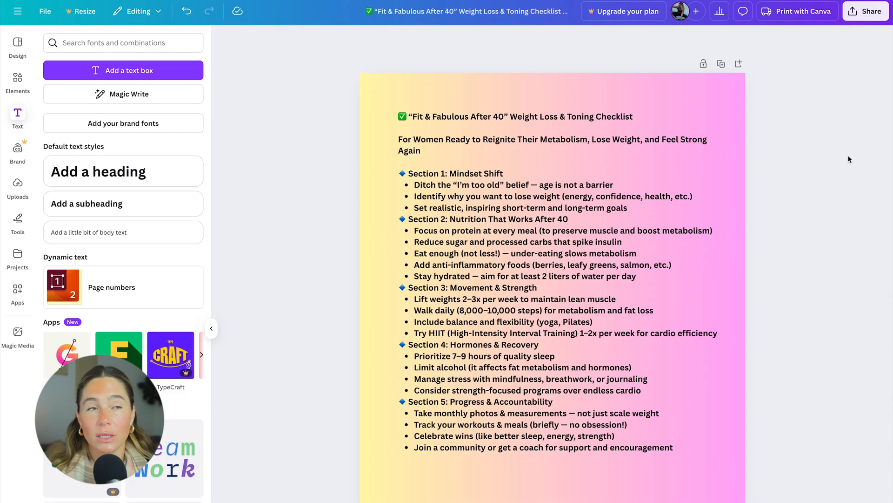
click(866, 11)
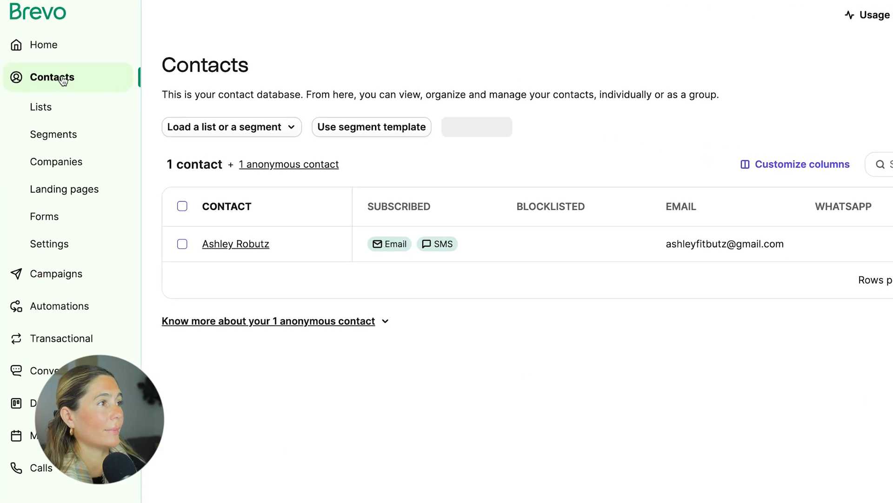
Create a full-page embedded sign-up form named 'Free Fit and fab under 40 lead magnet'.
click(44, 216)
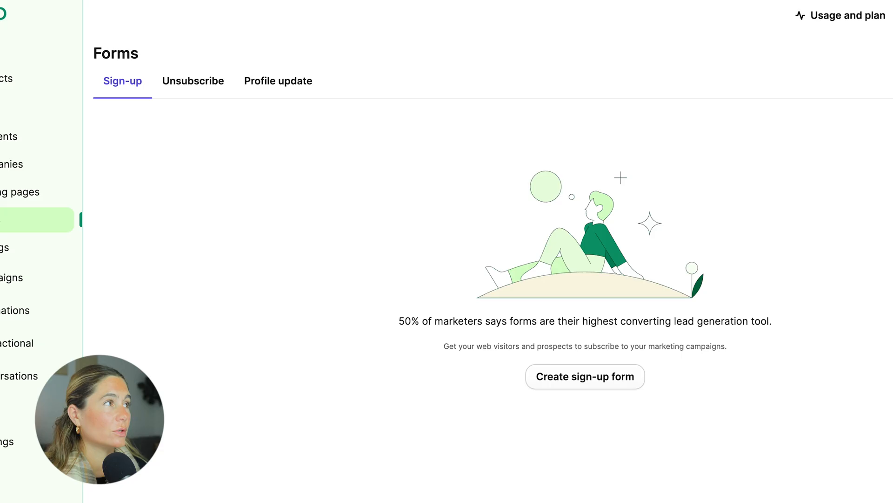
click(584, 376)
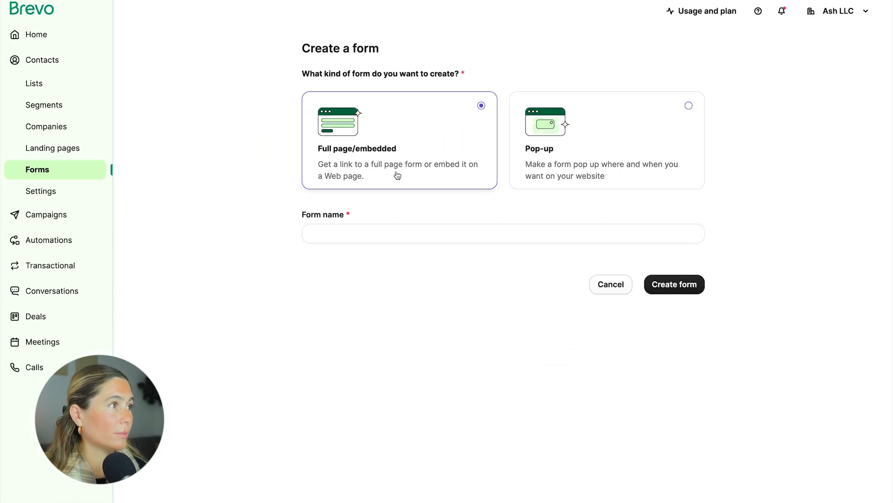
mouse_move(429, 166)
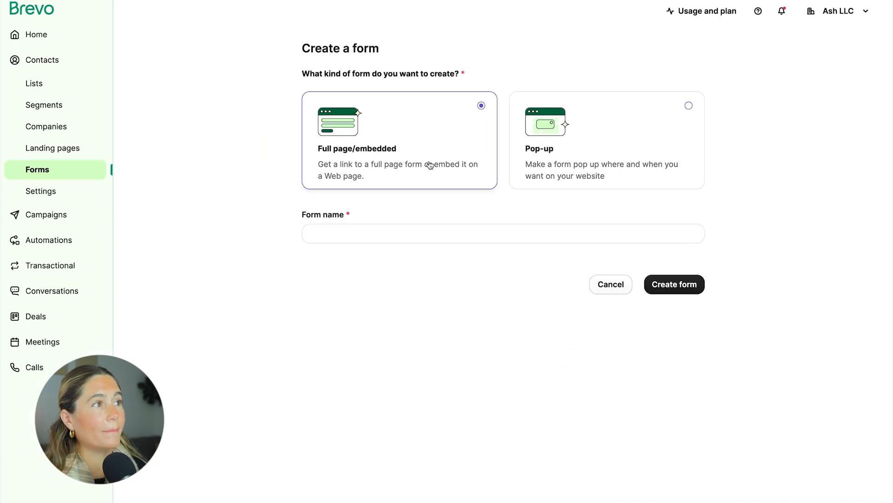
text(Ashley R)
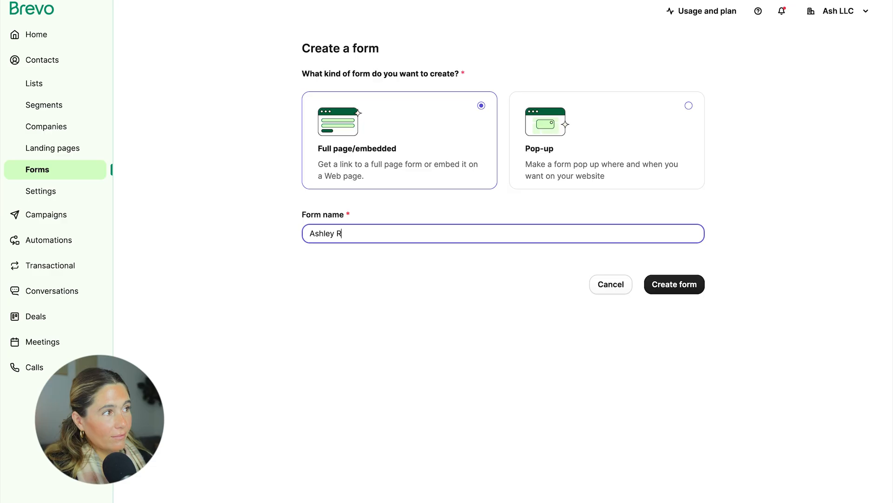
text(Free Fit and fab under 40 lead magnet)
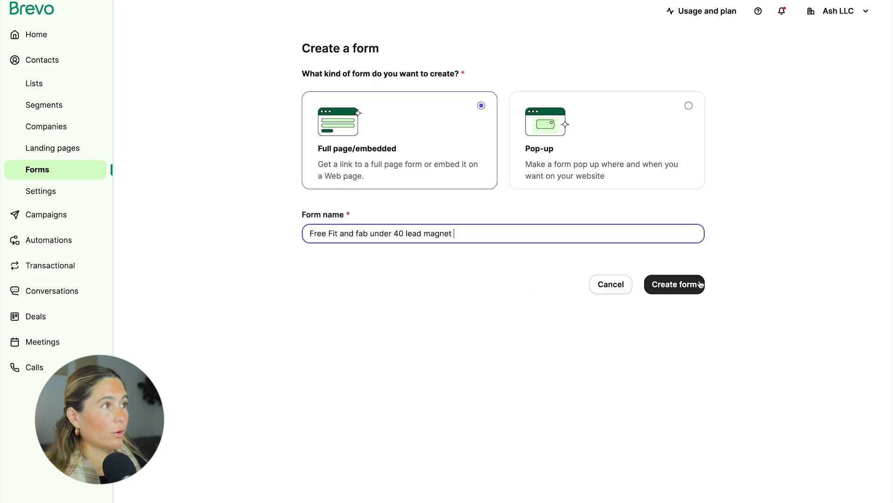
click(675, 284)
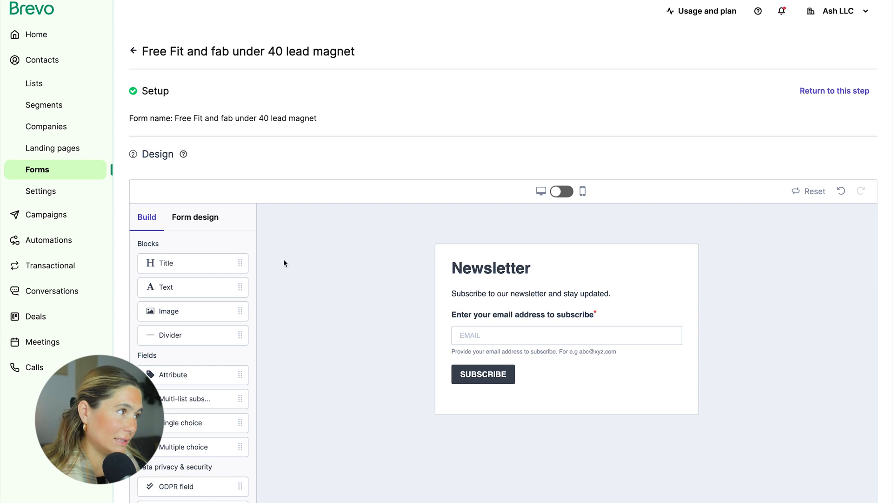
Ask ChatGPT for short landing-page copy and select the form's subtitle text and design settings to replace it.
scroll(down, 3)
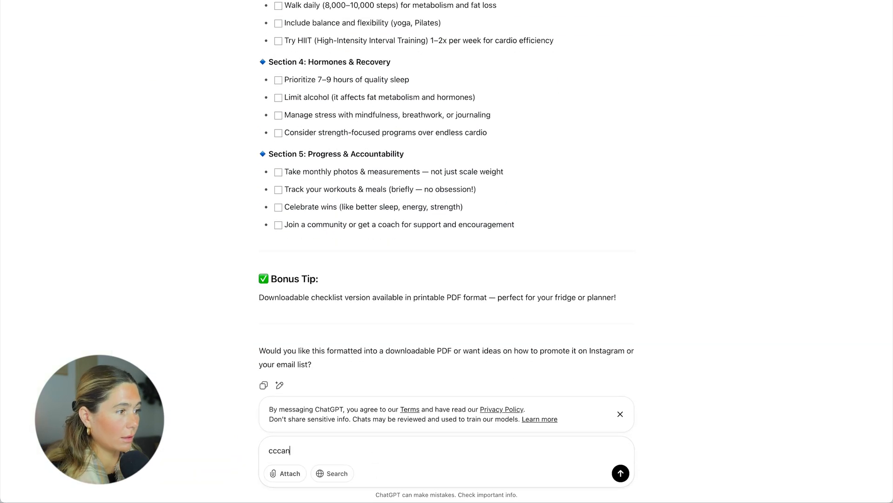
text(can you create a s)
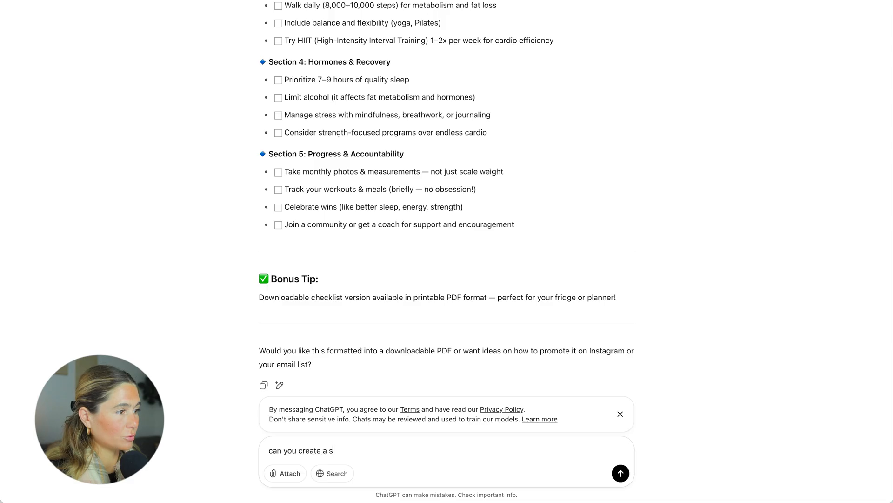
text(hort landing page for this)
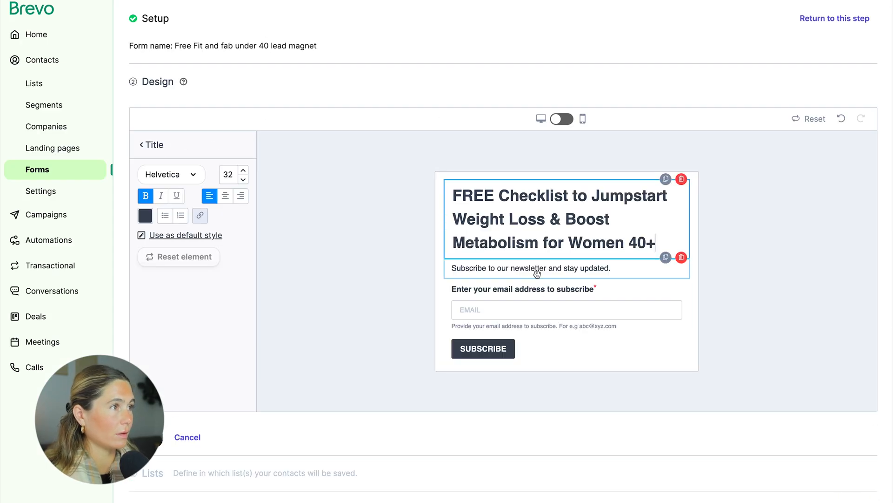
click(565, 309)
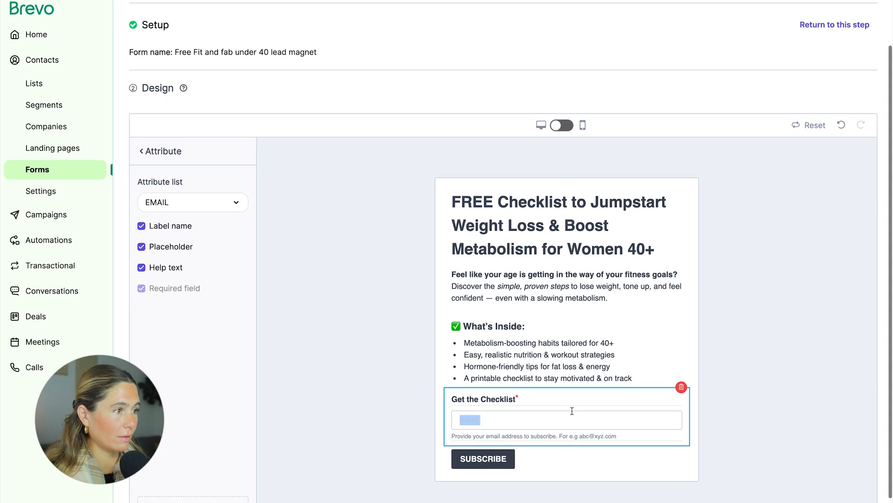
click(195, 153)
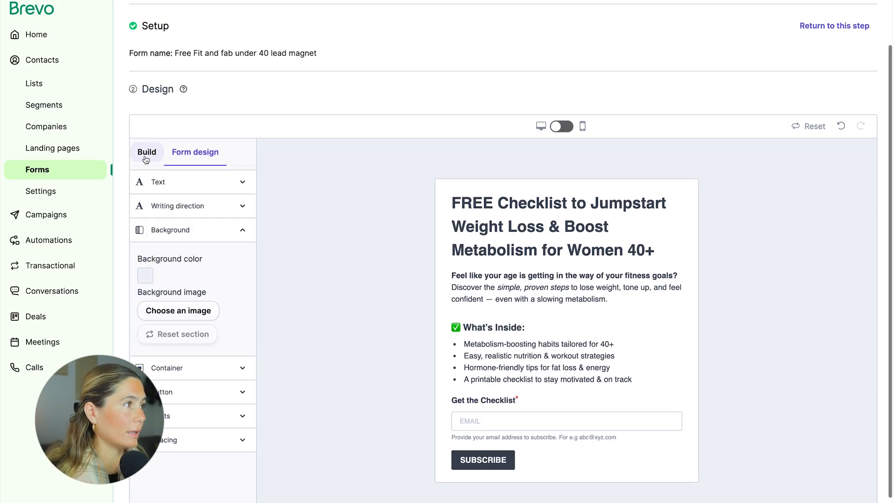
Set a pink form background and select the introduction text block for restyling.
click(146, 275)
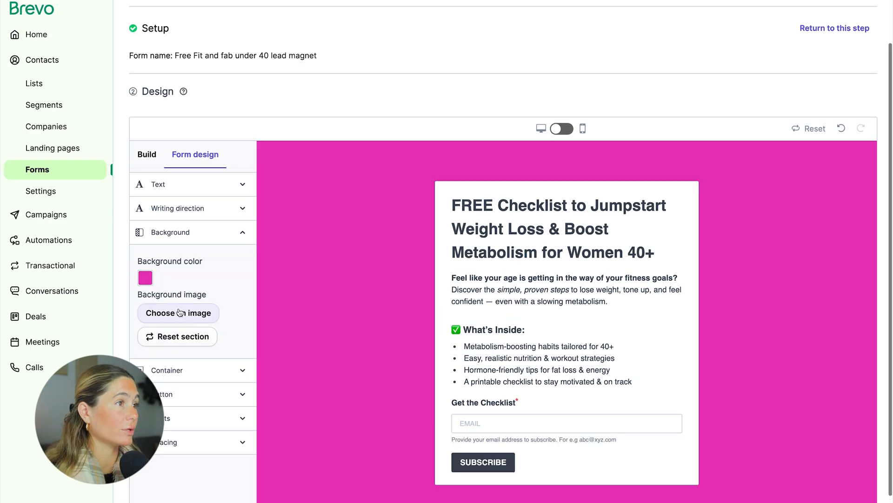
click(178, 312)
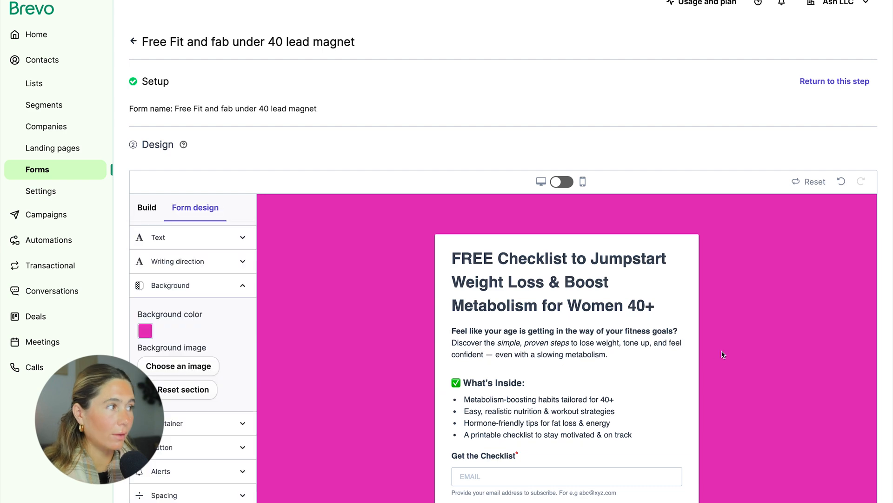
mouse_move(726, 454)
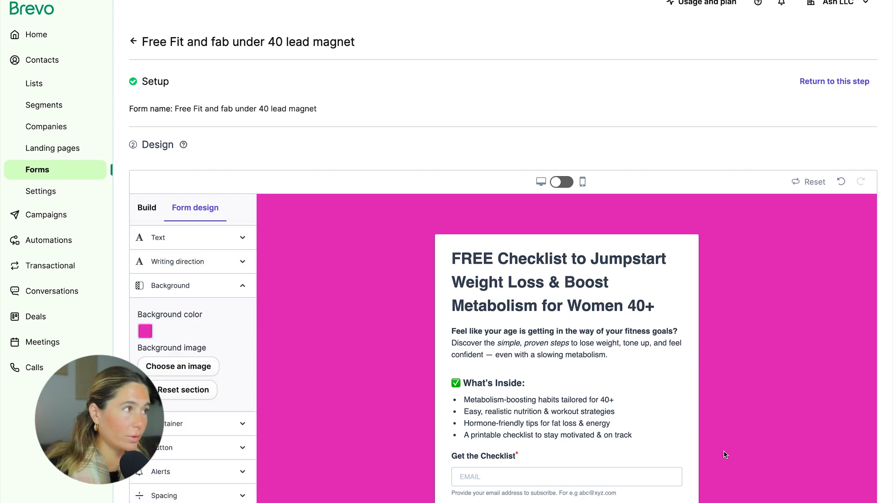
mouse_move(709, 383)
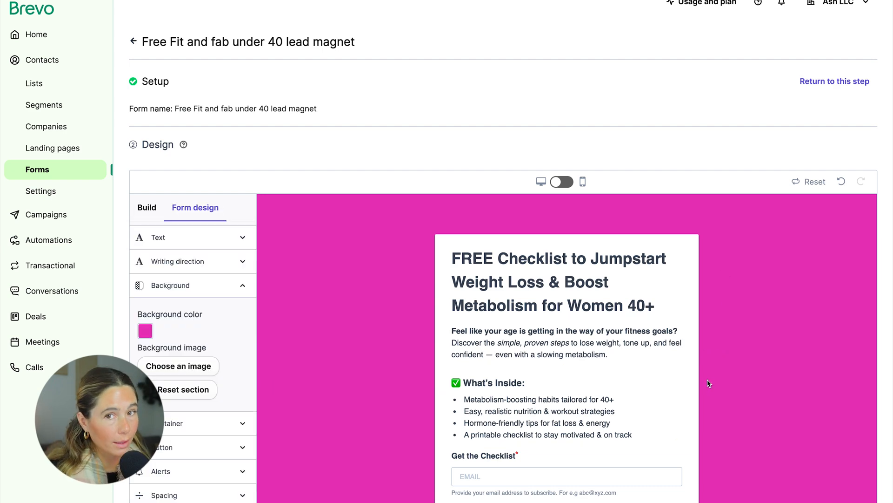
mouse_move(782, 383)
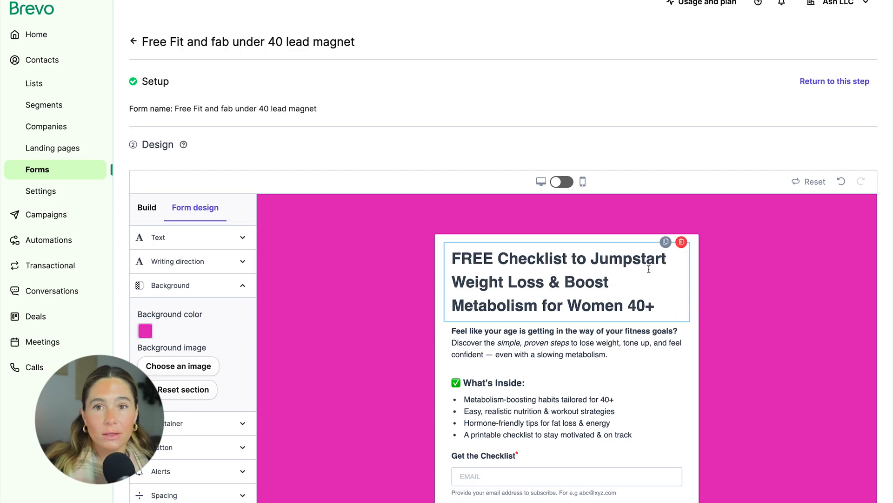
click(564, 342)
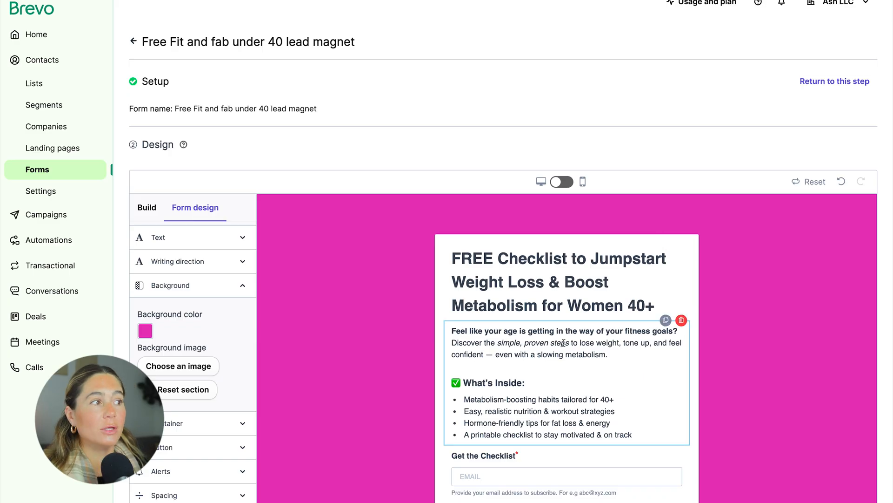
mouse_move(617, 368)
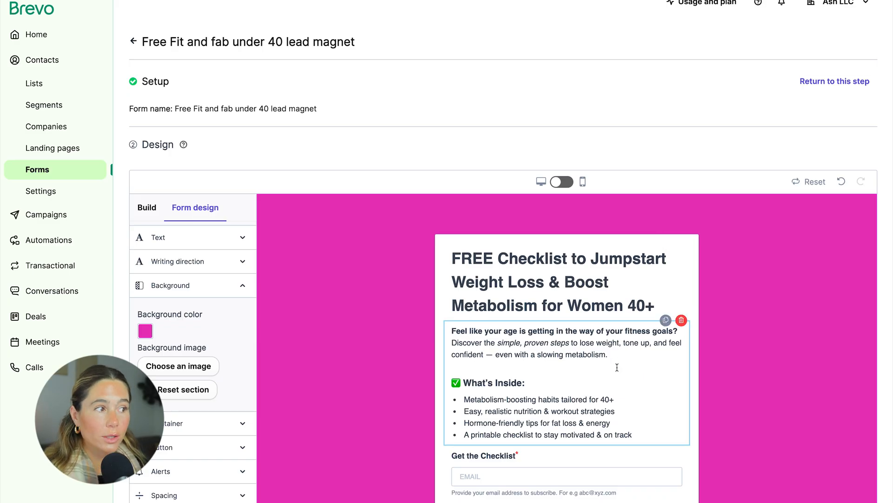
scroll(down, 3)
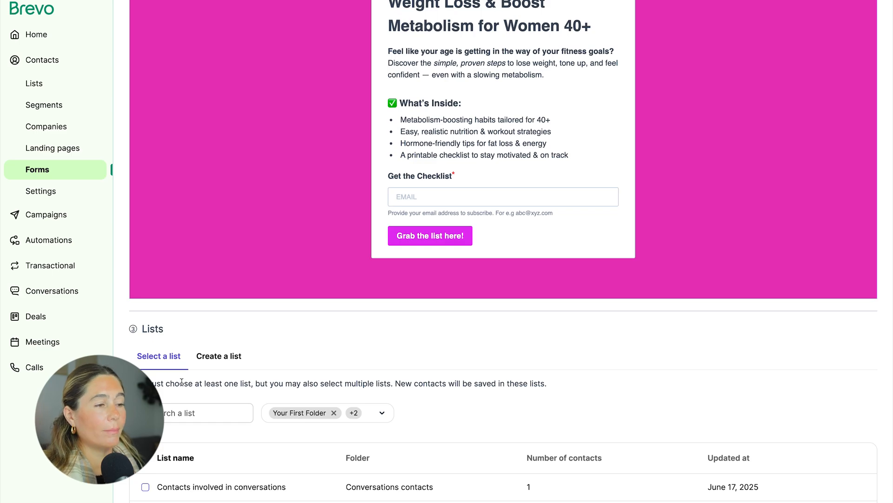
mouse_move(216, 375)
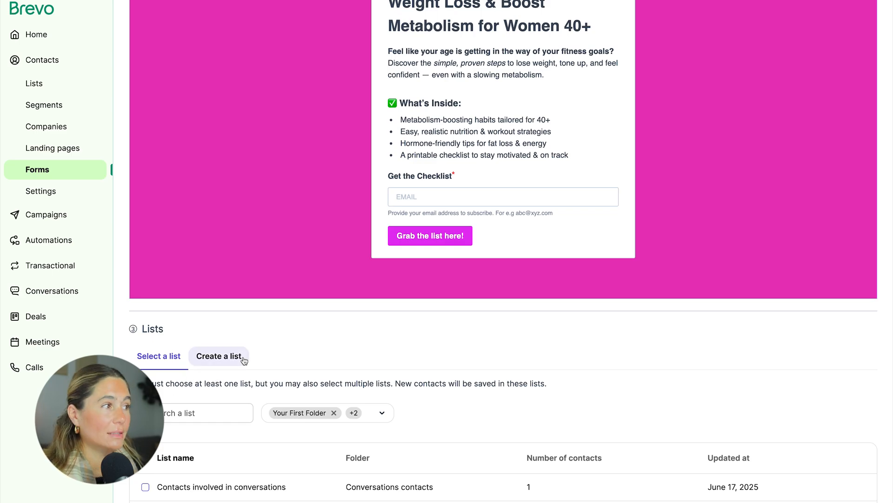
Make the new attribute field FIRSTNAME, keep its placeholder on, and remove its help text.
scroll(up, 3)
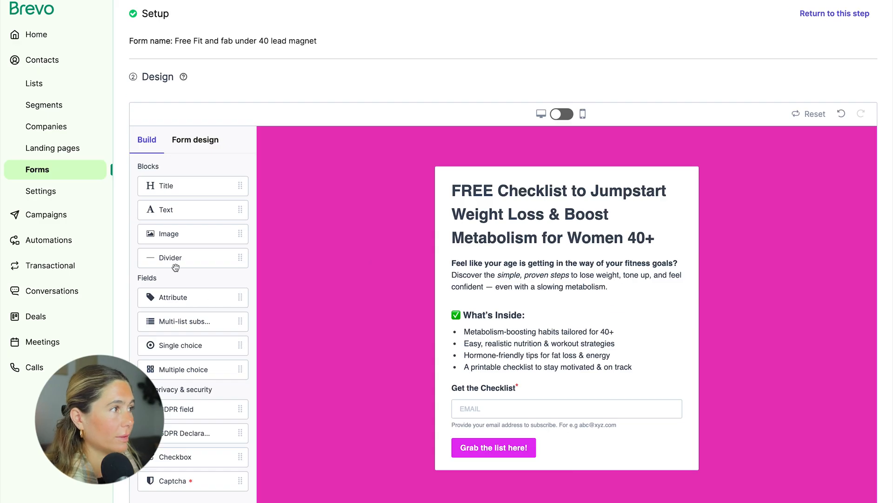
mouse_move(269, 341)
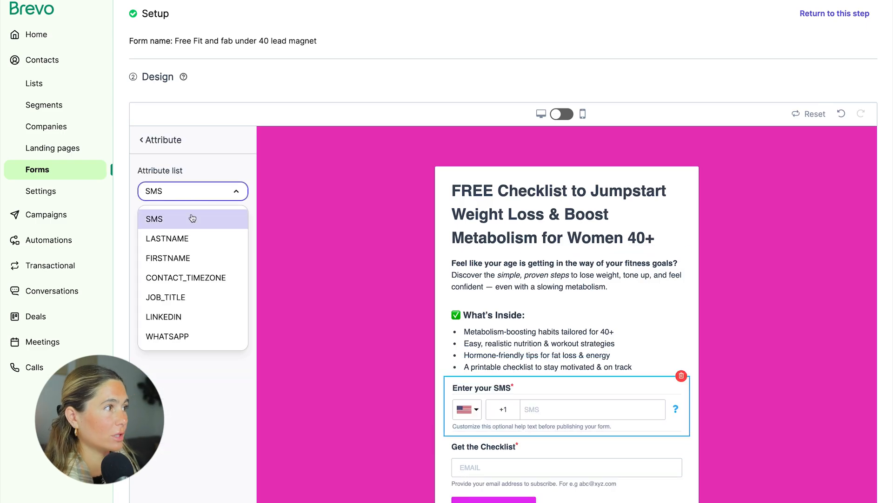
click(167, 258)
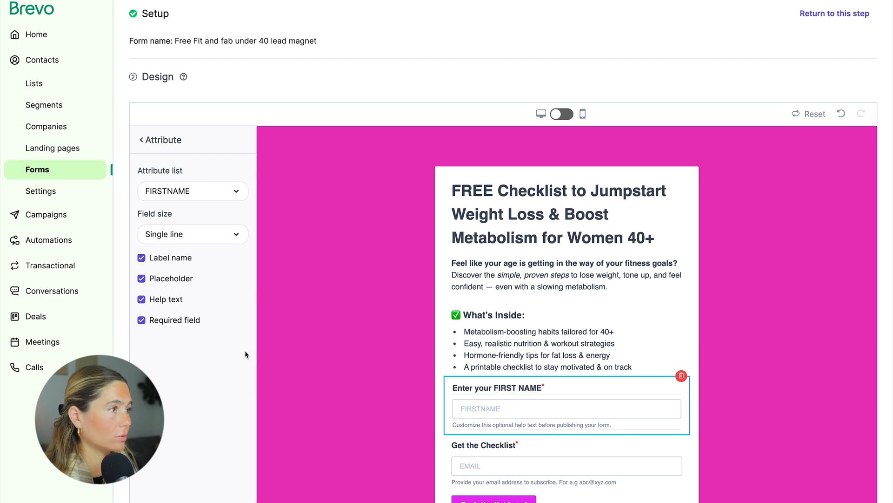
click(141, 278)
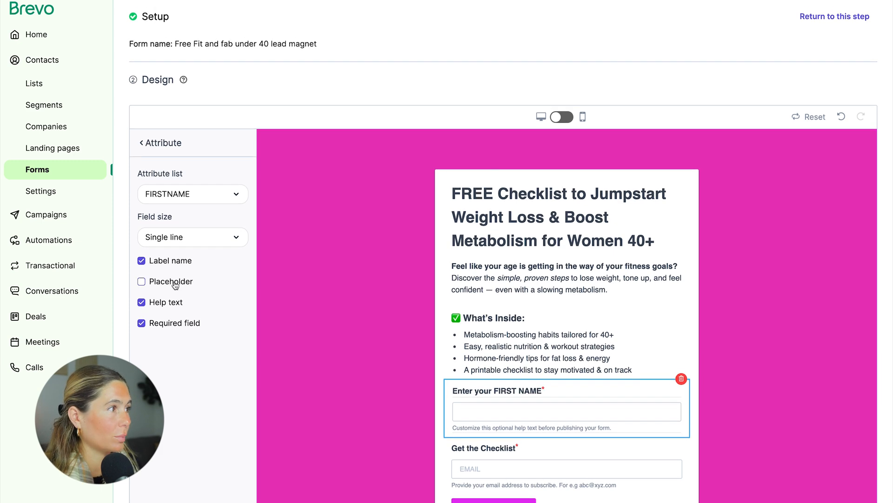
click(141, 282)
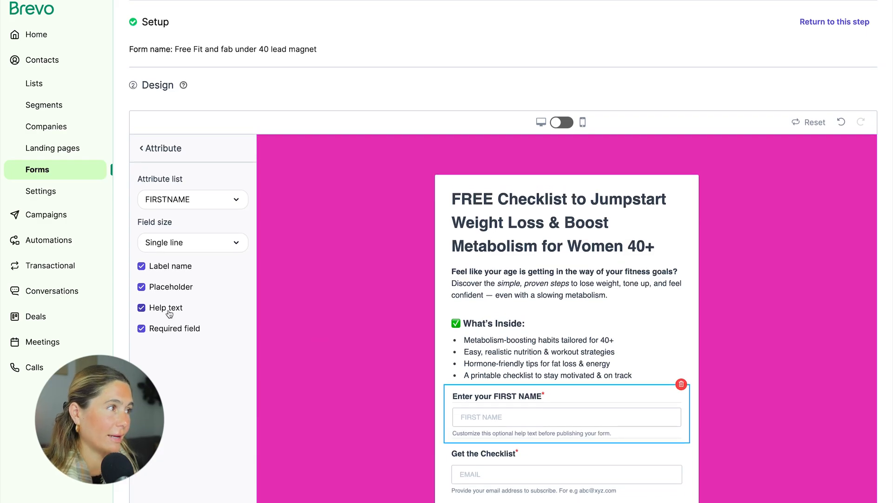
click(141, 307)
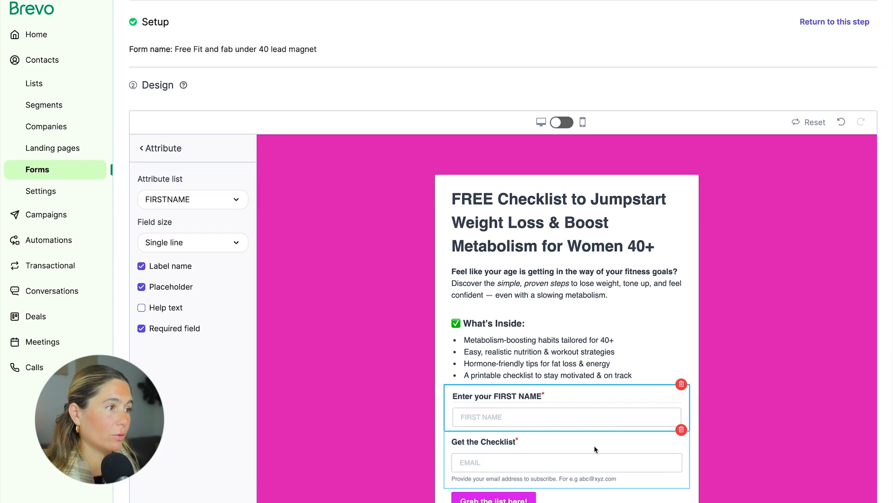
scroll(down, 3)
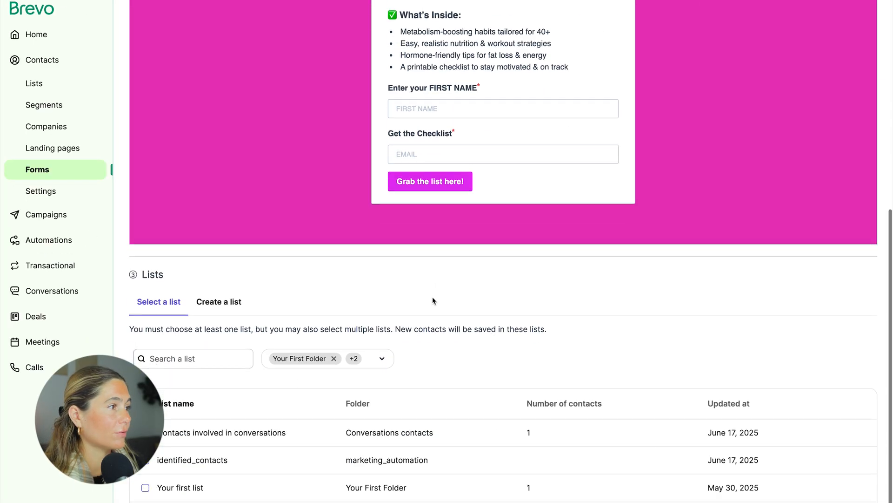
mouse_move(191, 342)
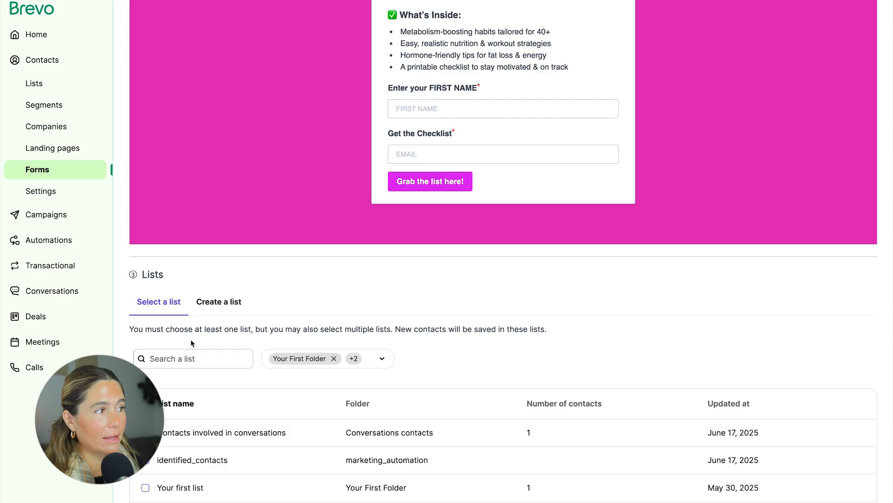
mouse_move(232, 345)
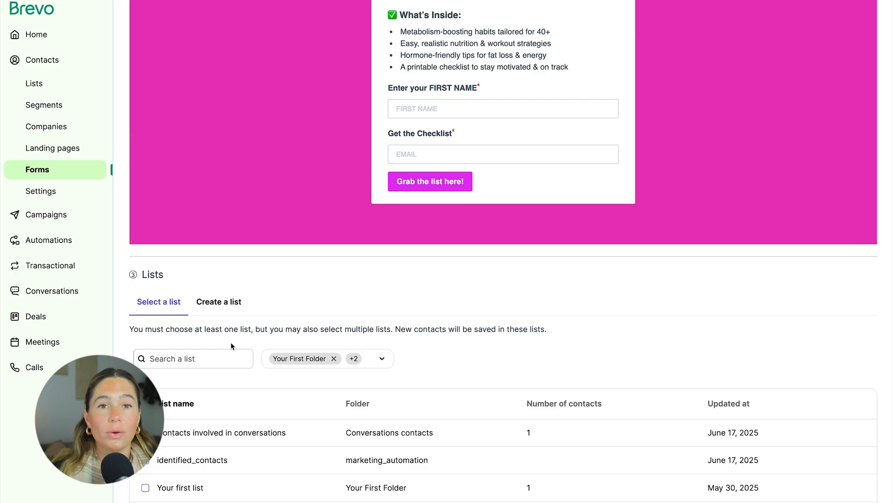
Create a new contact list named 'Fab 40 lead magnet' for the form.
scroll(down, 3)
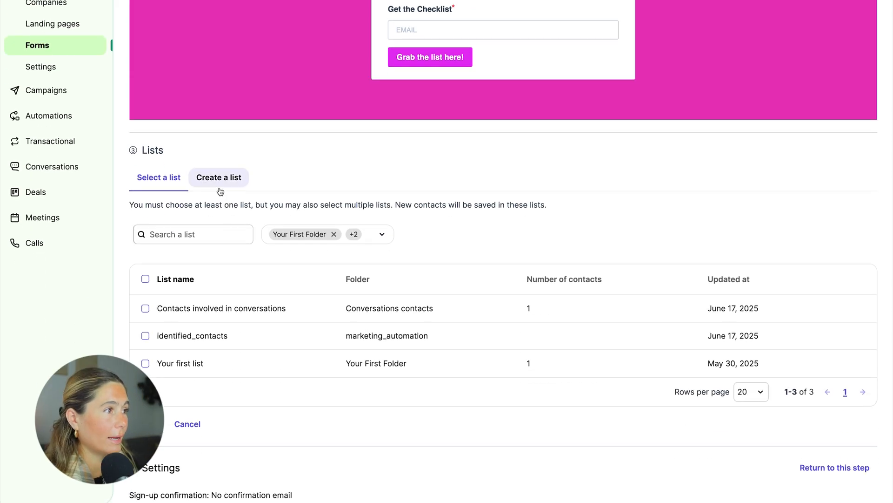
click(219, 177)
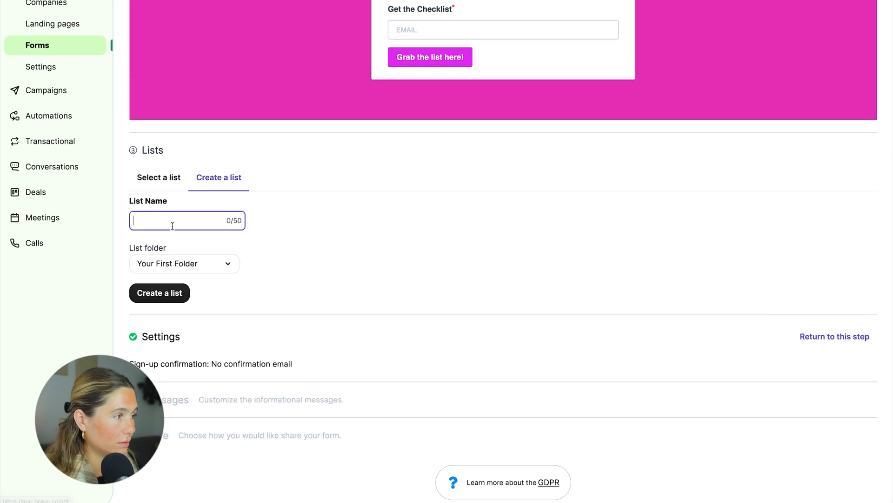
text(Fab 40 le)
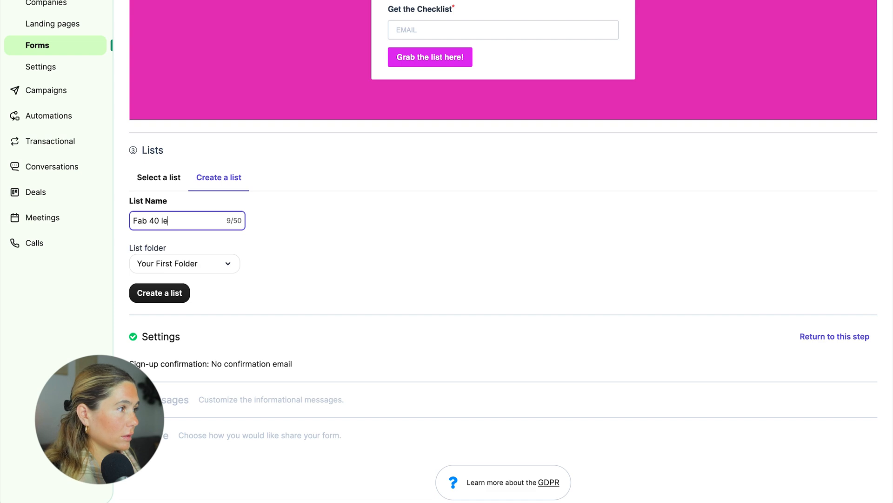
click(160, 293)
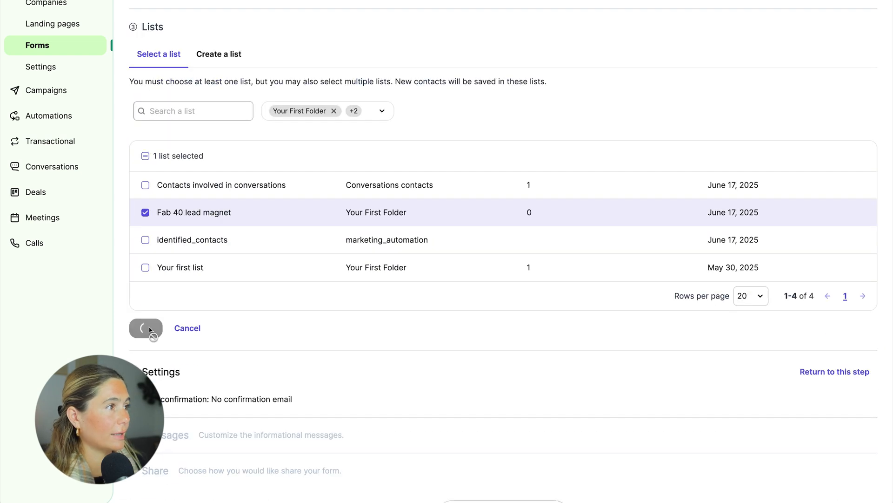
Choose a simple confirmation email with a template and continue past the default messages to the Share step.
click(145, 327)
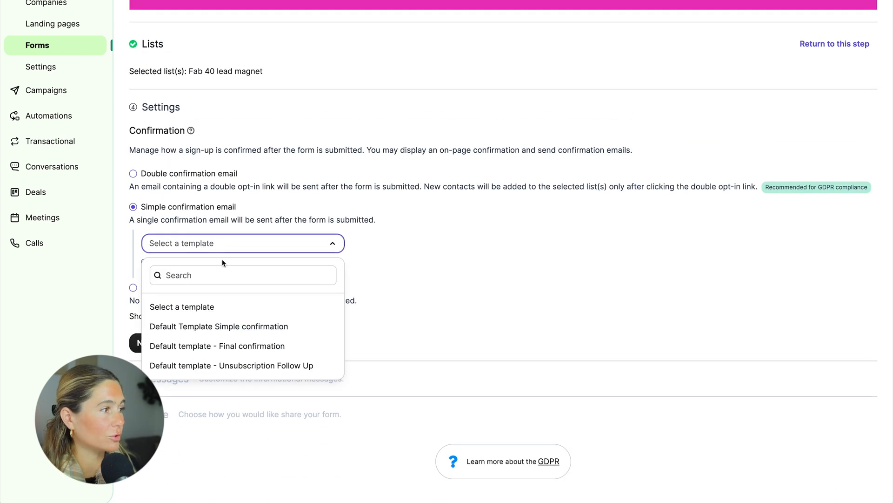
click(219, 325)
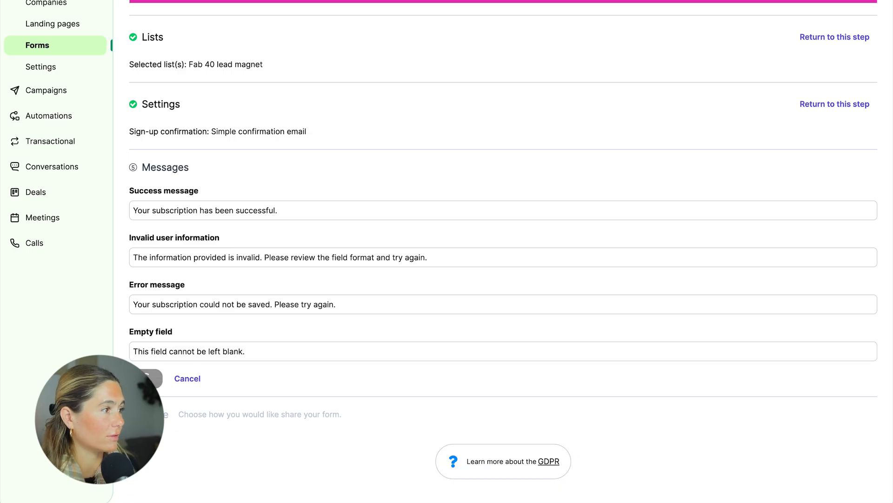
scroll(down, 3)
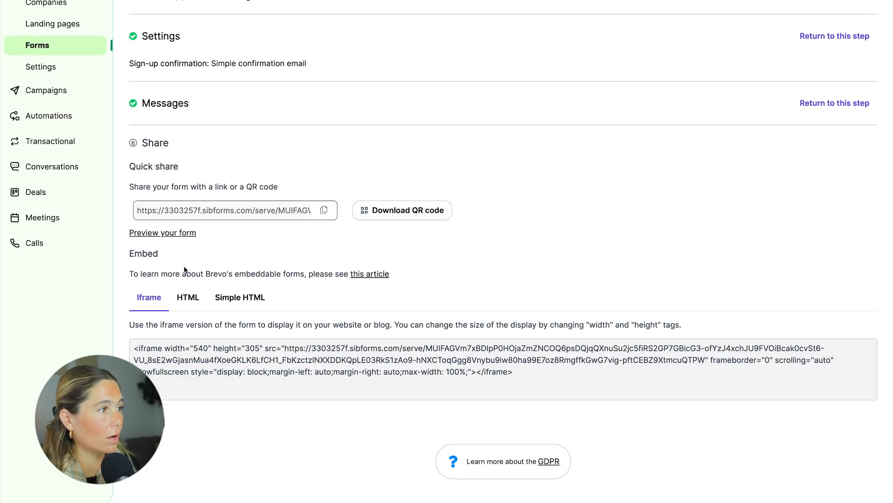
click(163, 232)
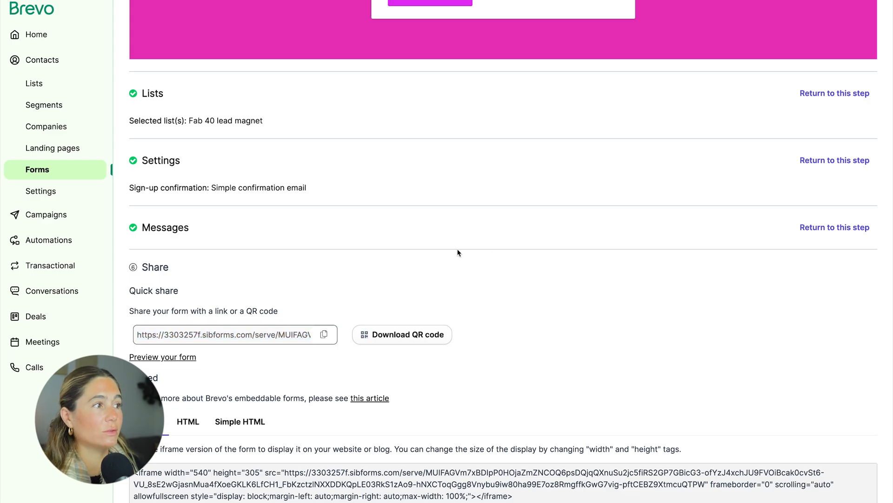
mouse_move(493, 275)
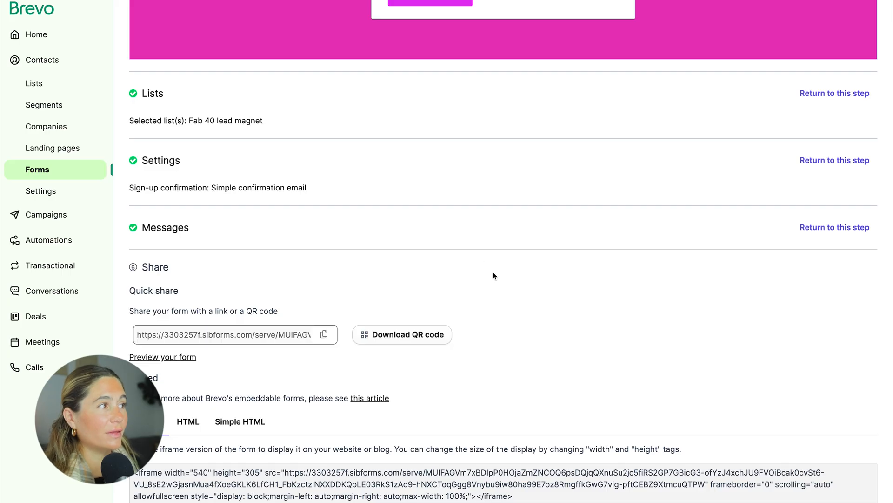
mouse_move(295, 260)
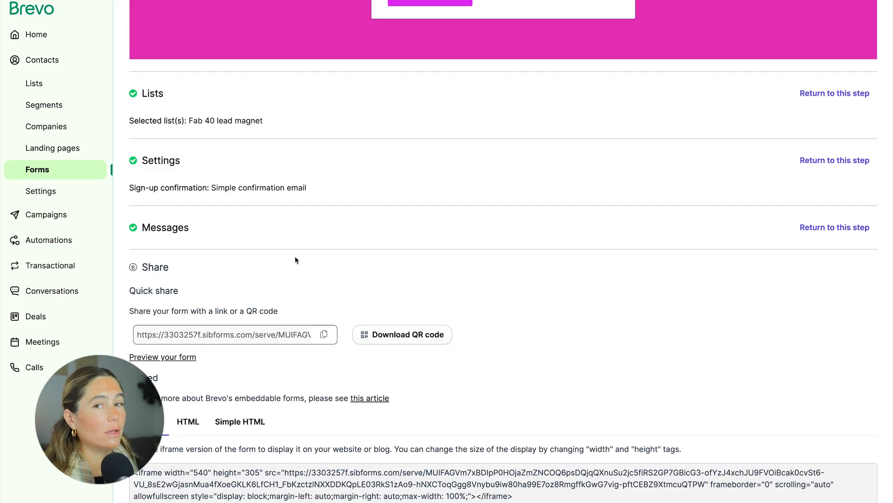
mouse_move(45, 214)
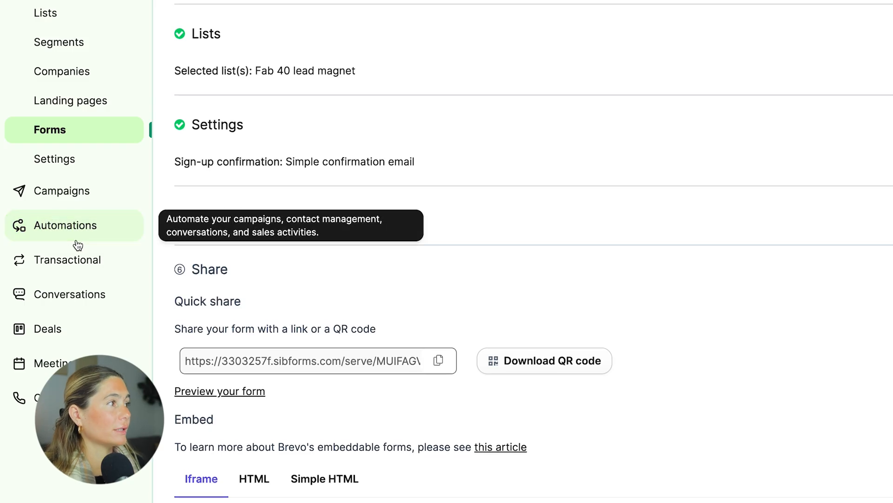
Create a new automation from the pre-built Welcome message template.
click(66, 225)
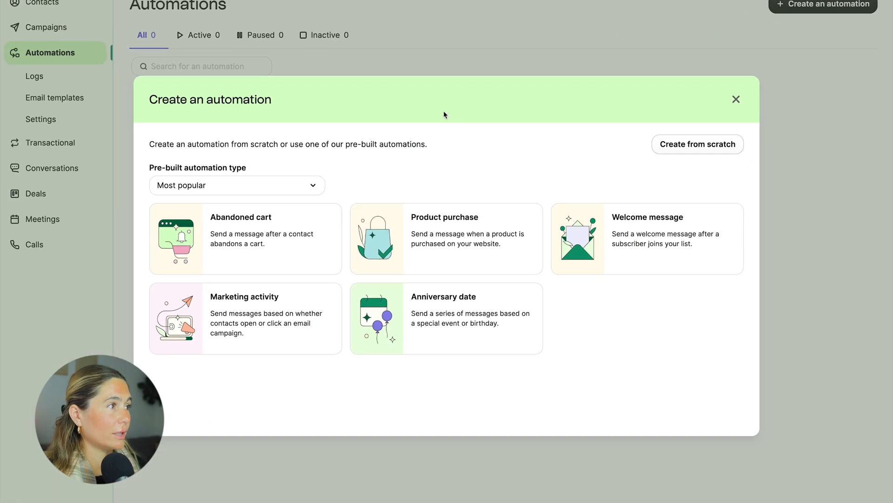
click(647, 238)
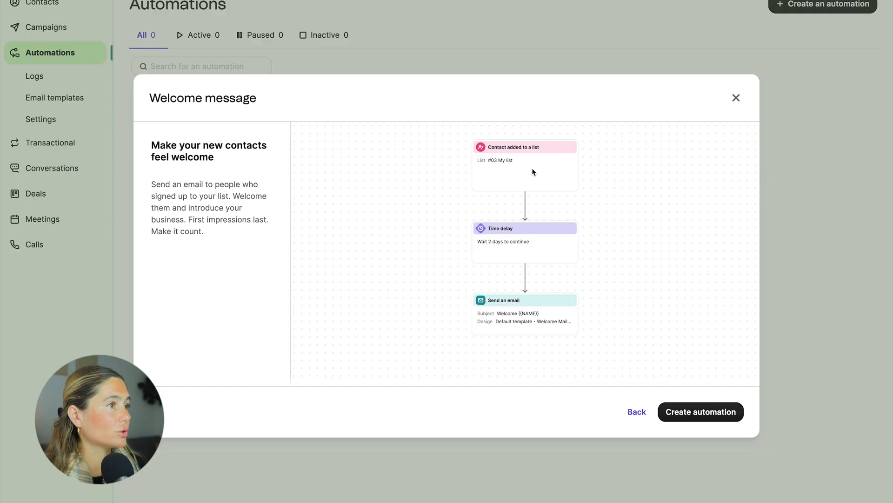
mouse_move(510, 314)
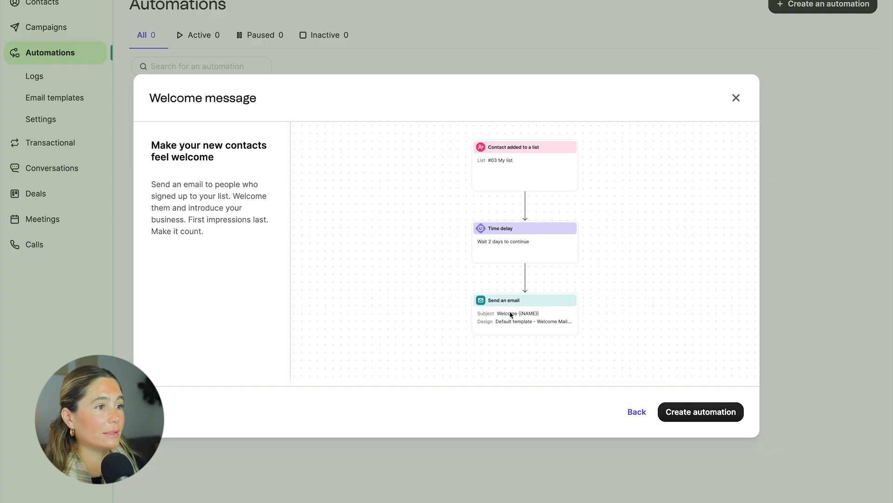
click(700, 412)
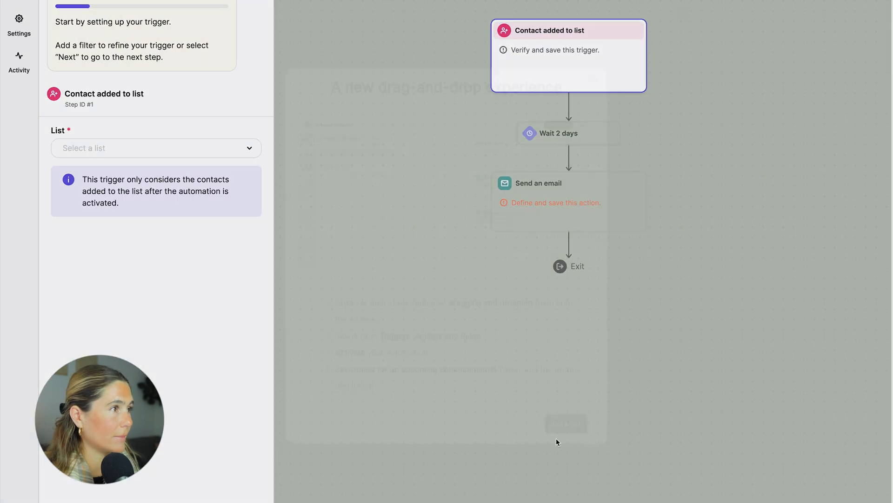
Trigger it on the Fab 40 lead magnet list with a 0-day, 2-minute wait.
click(154, 147)
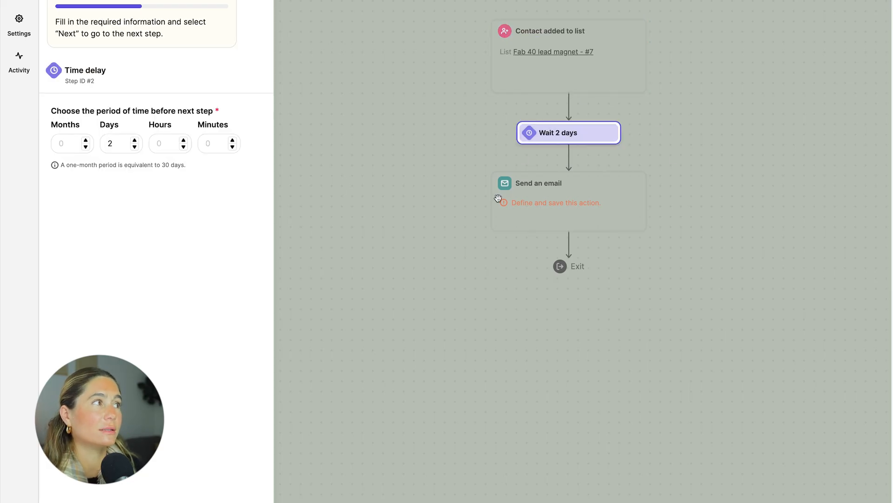
scroll(up, 3)
text(0)
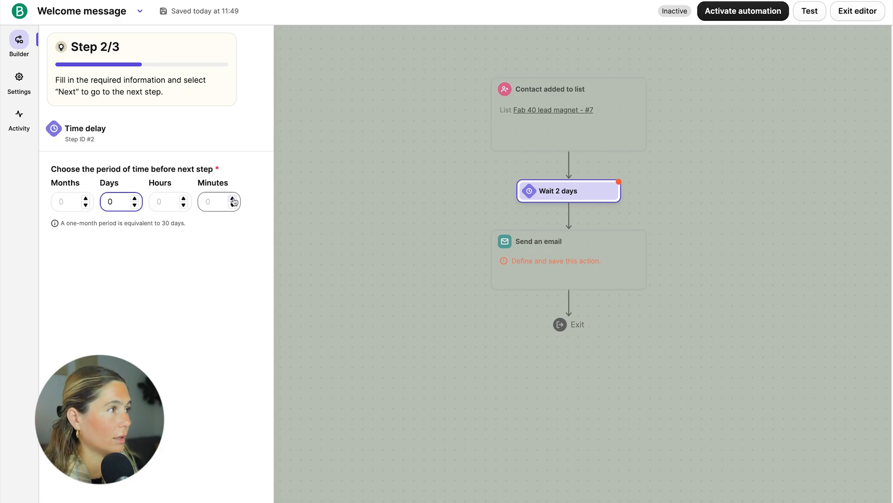
click(231, 197)
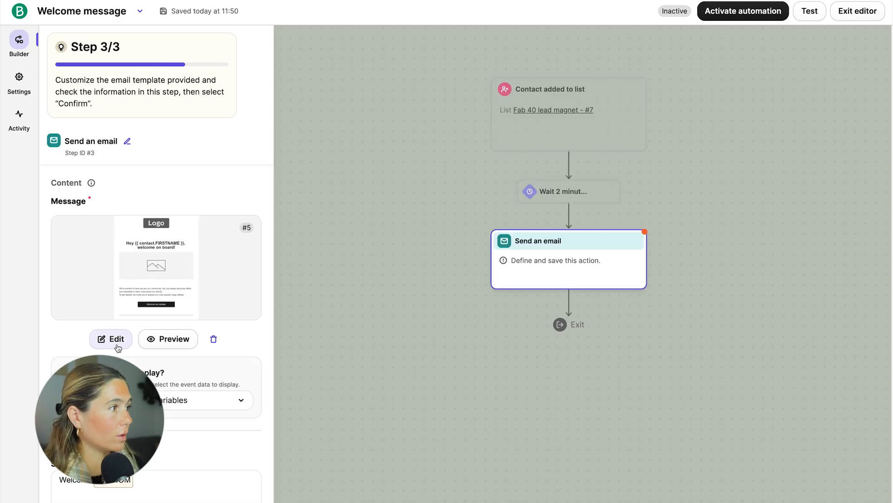
Rewrite the email heading to 'welcome to the inner circle!' with a greeting subtitle.
click(111, 338)
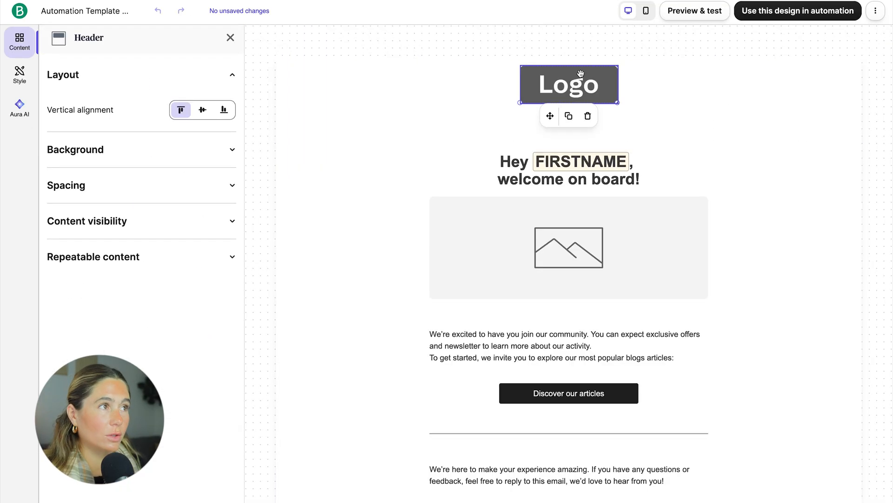
click(568, 84)
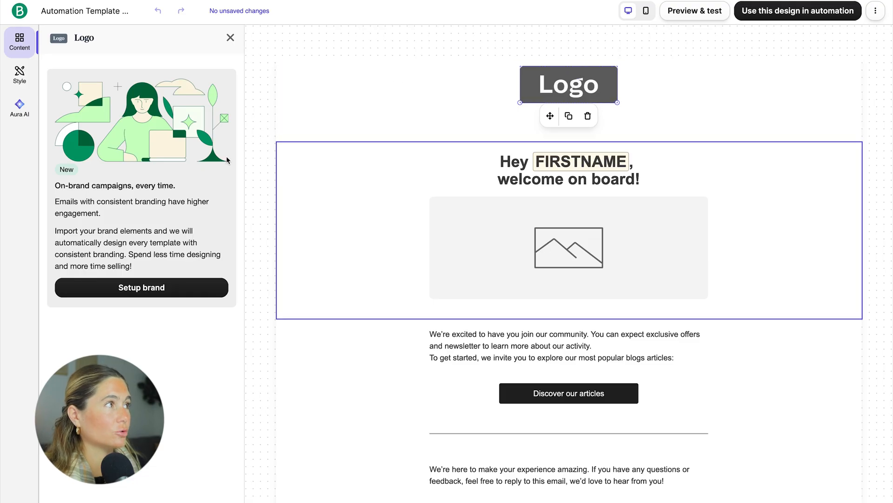
click(568, 170)
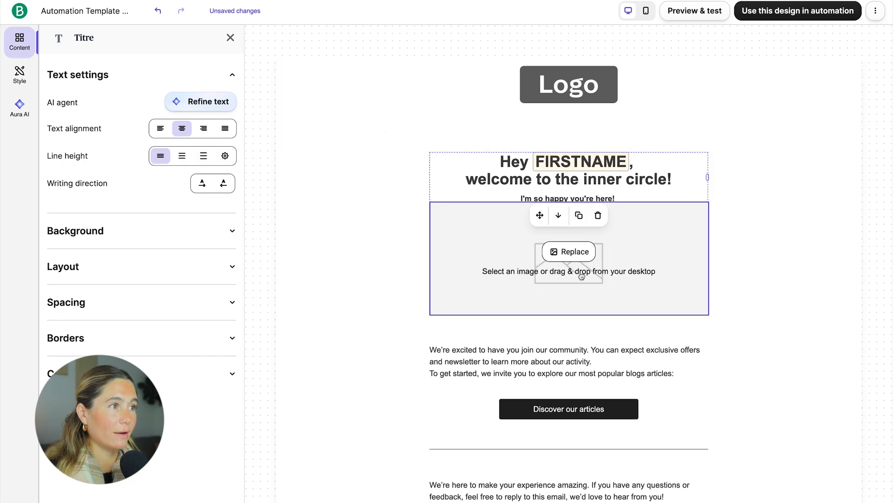
click(568, 257)
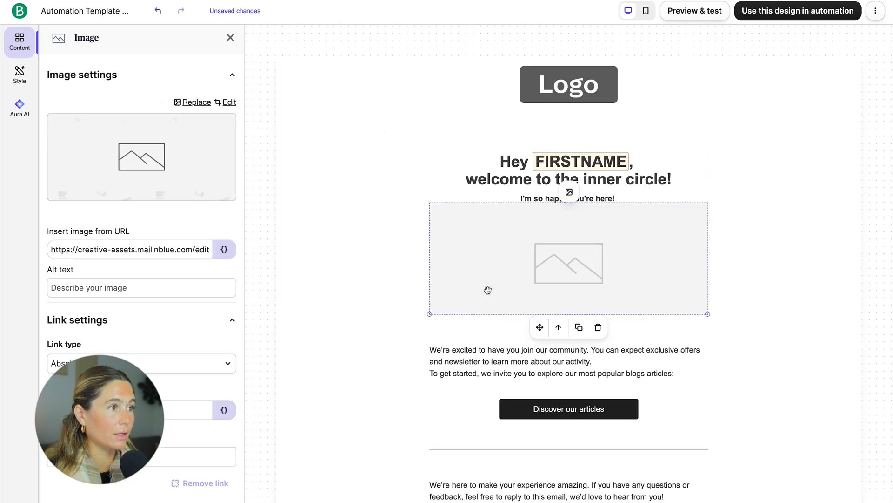
Replace the body text with a line about the FREE Checklist to Jumpstart Weight Loss & Boost Metabolism for Women 40+.
click(568, 349)
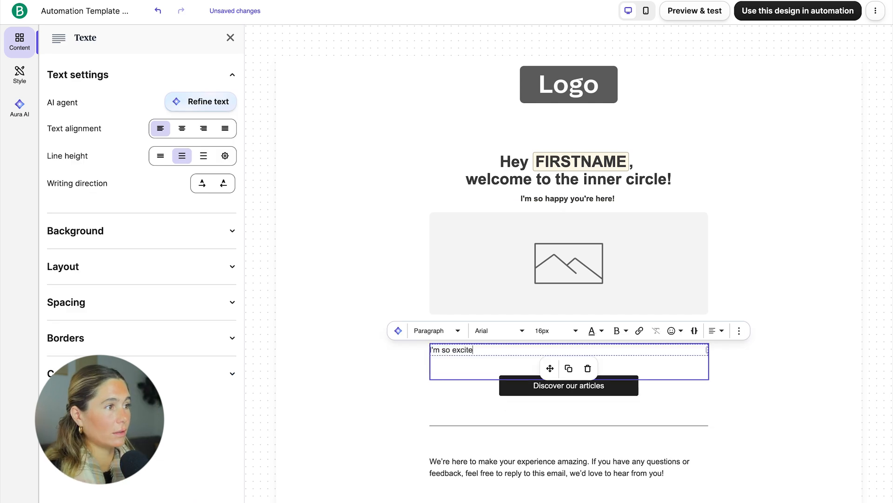
text(d that you're checking ou)
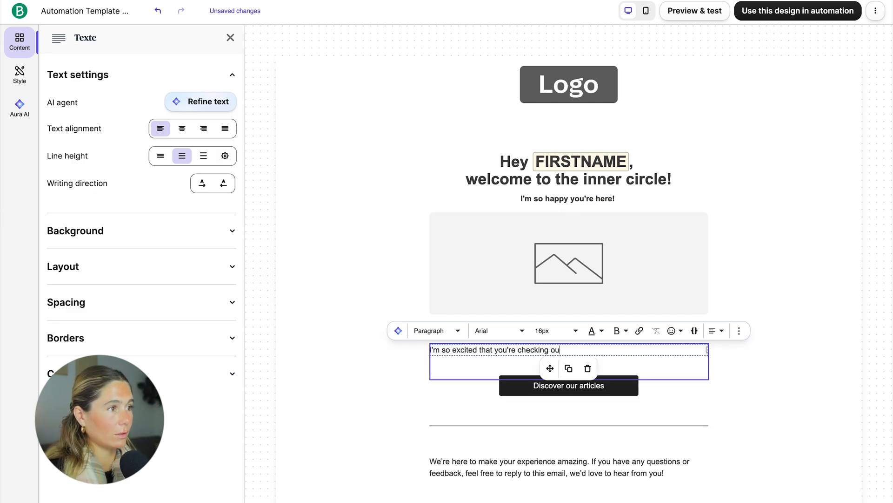
text(FREE Checklist to Jumpstart Weight Loss & Boost Metabolism for Women 40+)
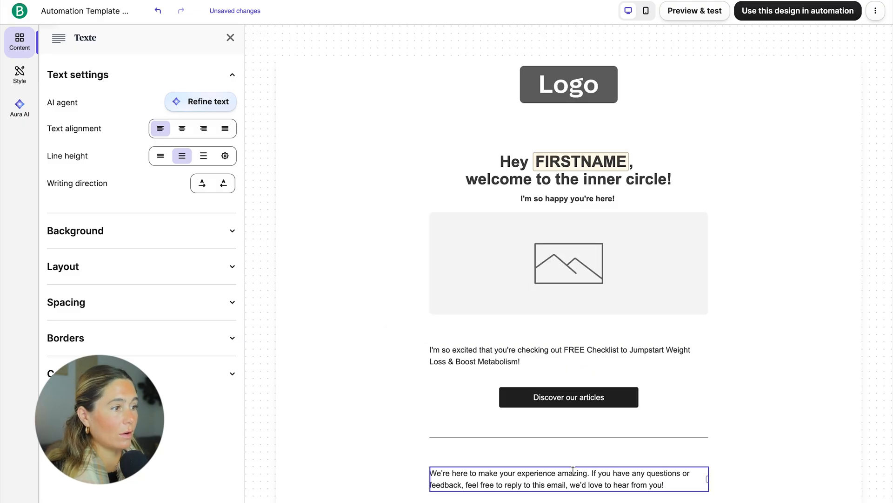
click(567, 397)
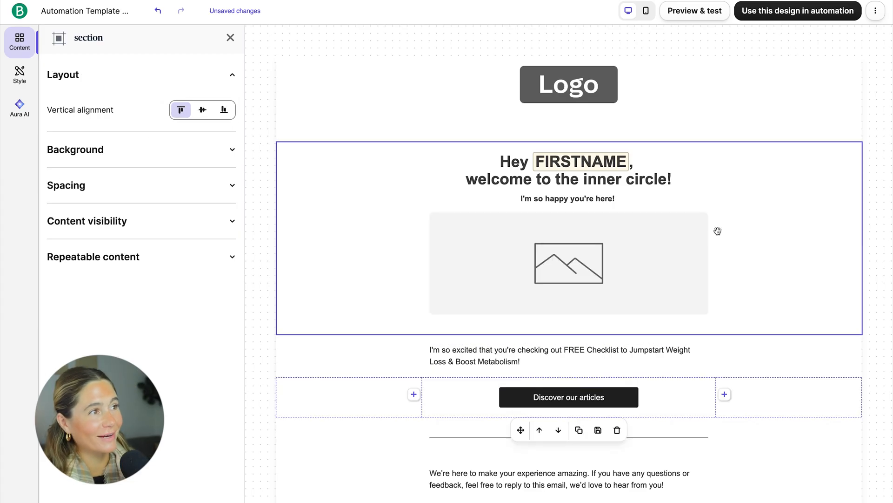
Make the 'Discover our articles' button red, linking to the Canva checklist design.
click(568, 262)
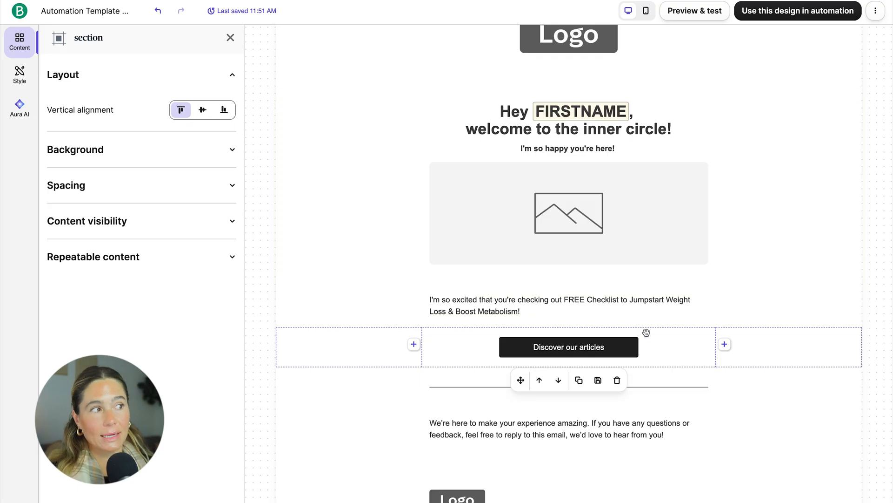
click(568, 346)
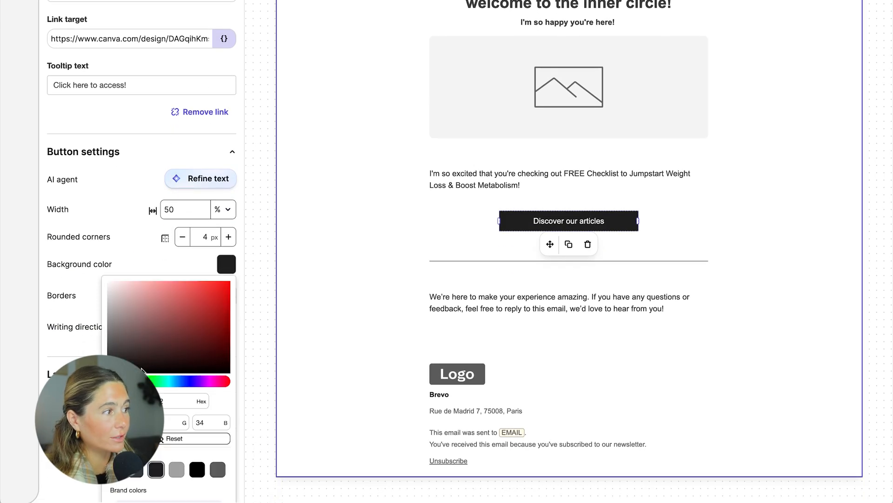
click(155, 469)
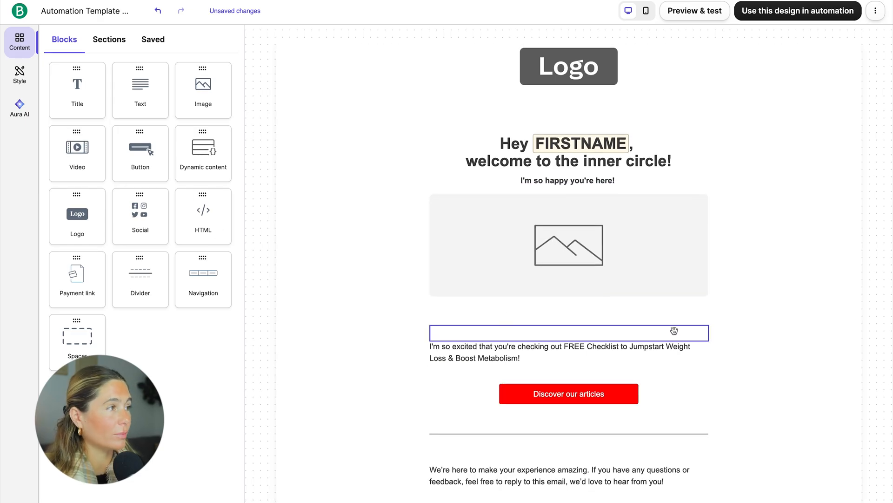
Remove the trial Video block and use the finished design in the automation.
scroll(up, 3)
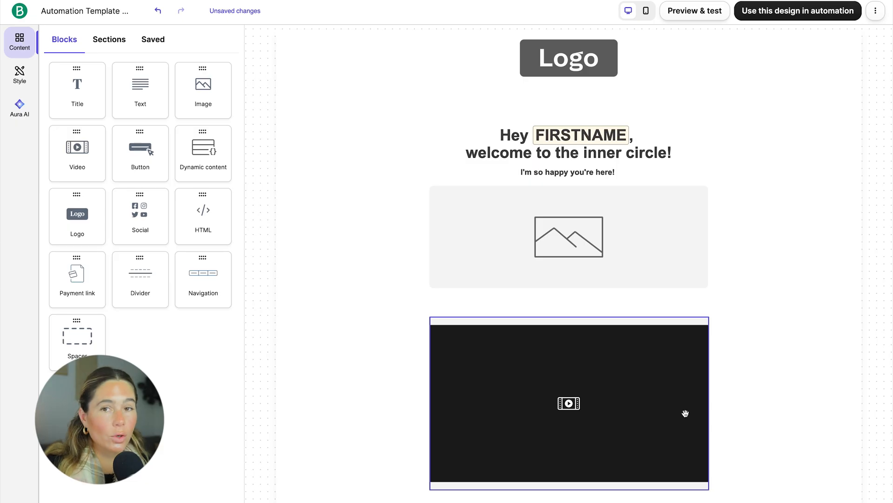
click(568, 403)
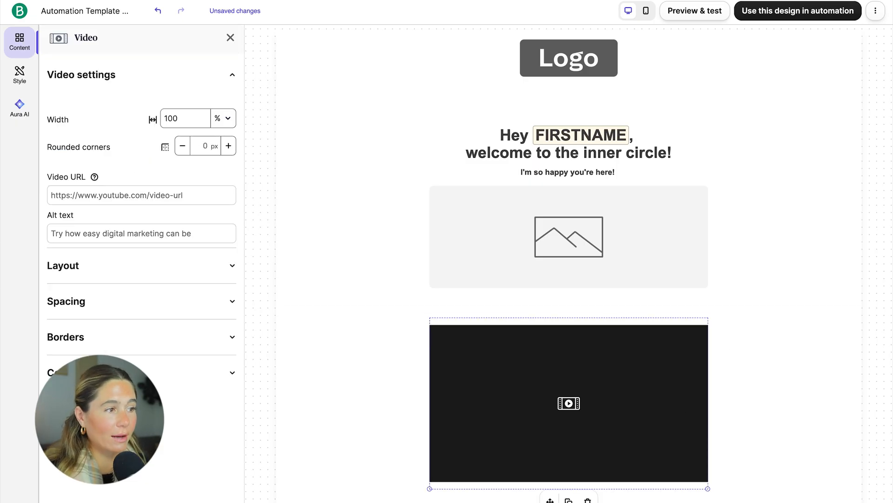
click(231, 37)
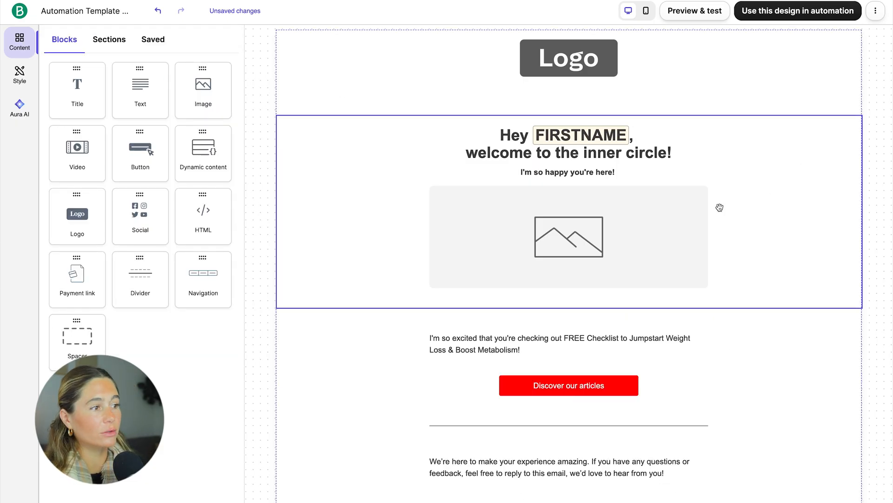
click(568, 236)
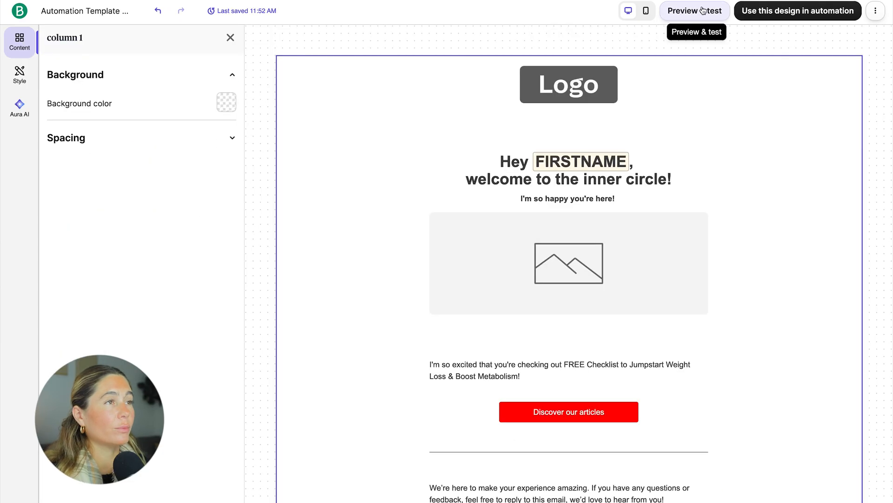
click(645, 11)
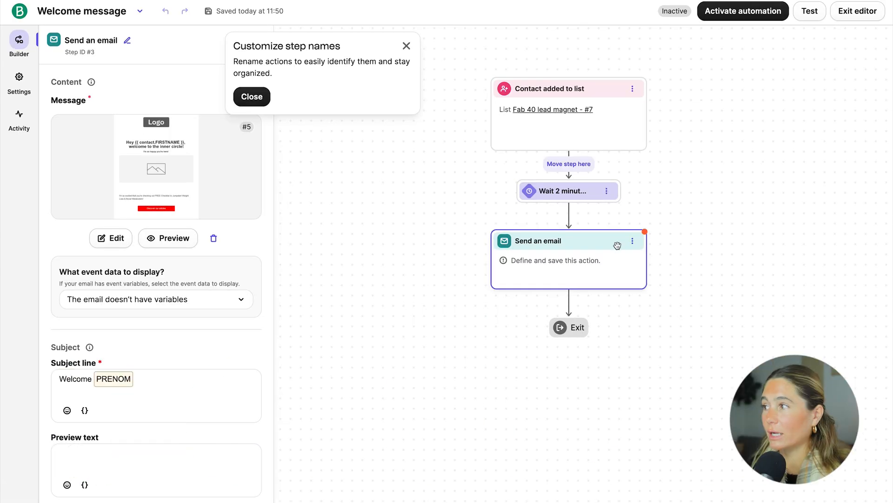
Complete the subject line as 'Welcome PRENOM Your Free Guide!' and save the email step.
click(113, 379)
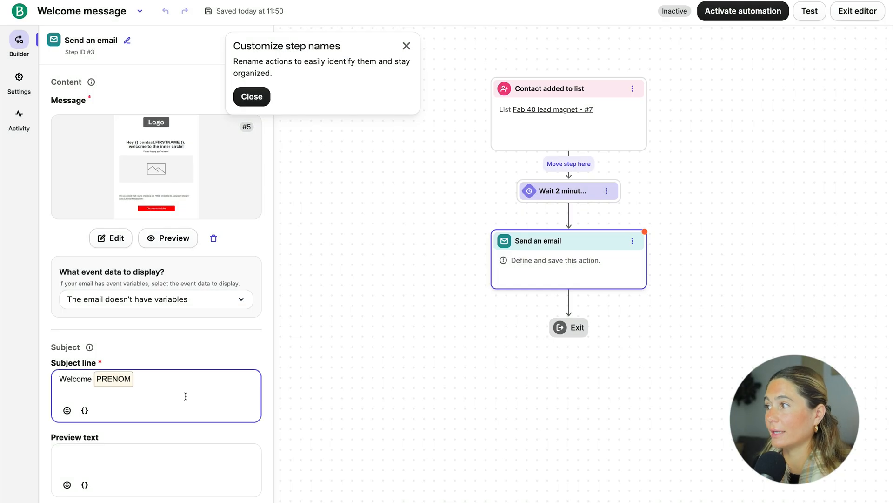
text(Your)
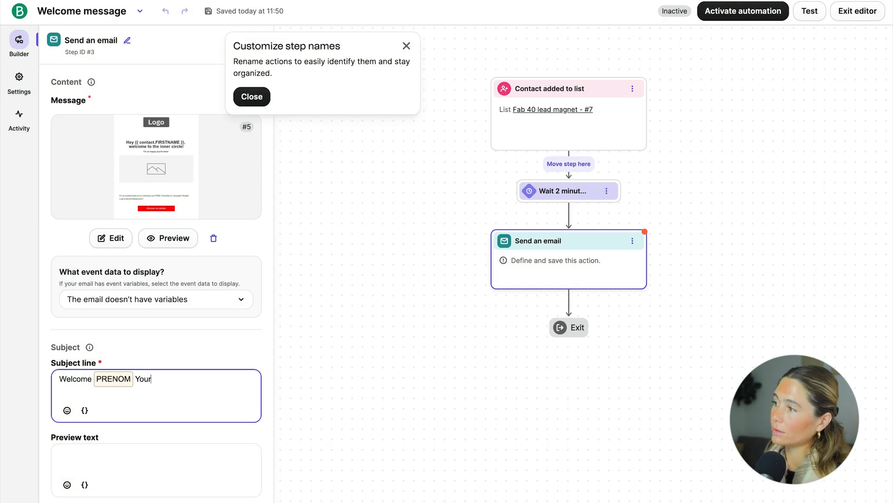
text(Free Guide!)
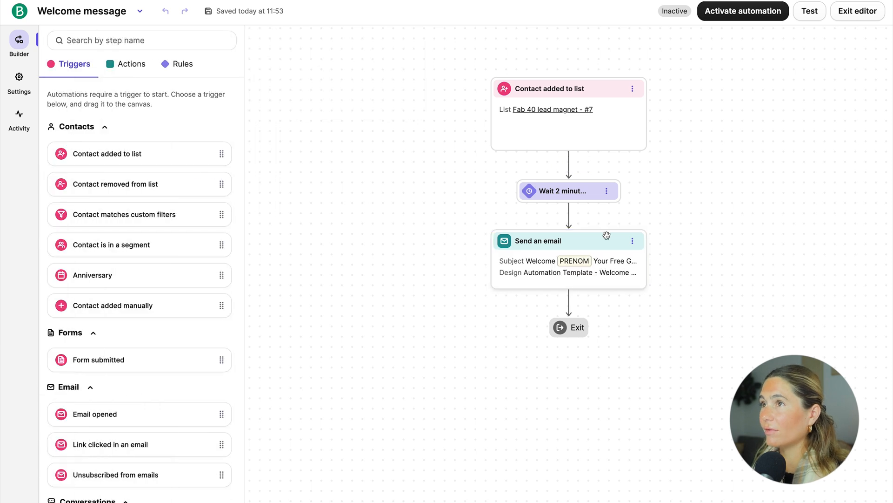
mouse_move(743, 11)
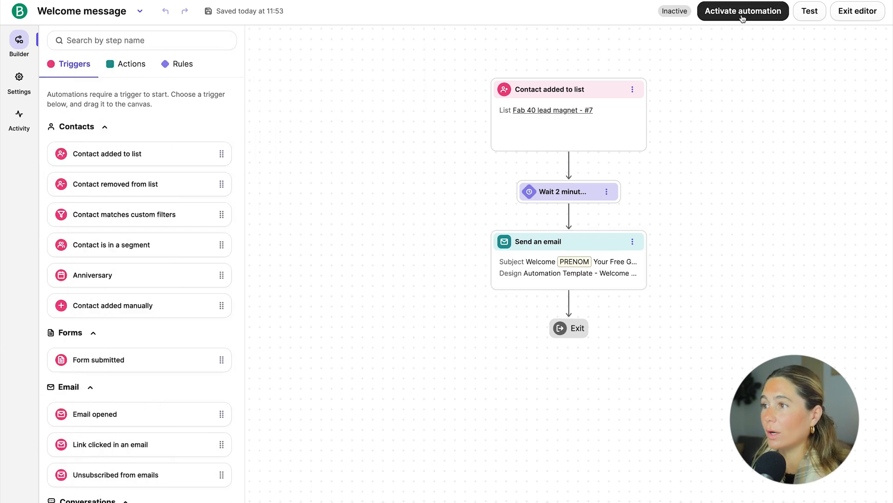
mouse_move(431, 142)
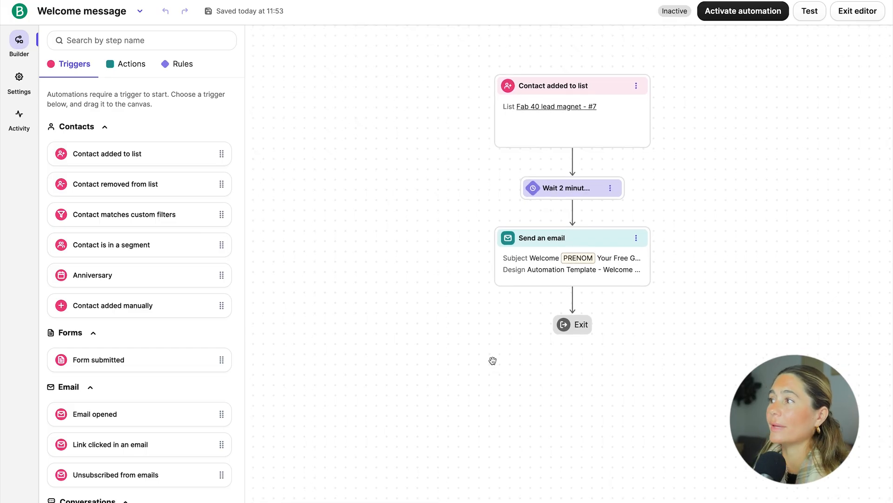
Review the automation's Triggers, Actions and Rules tabs.
scroll(down, 3)
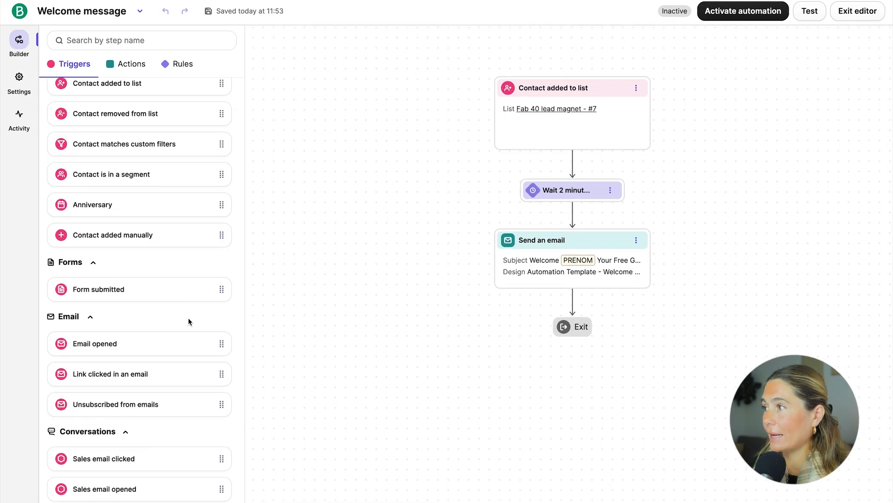
scroll(down, 3)
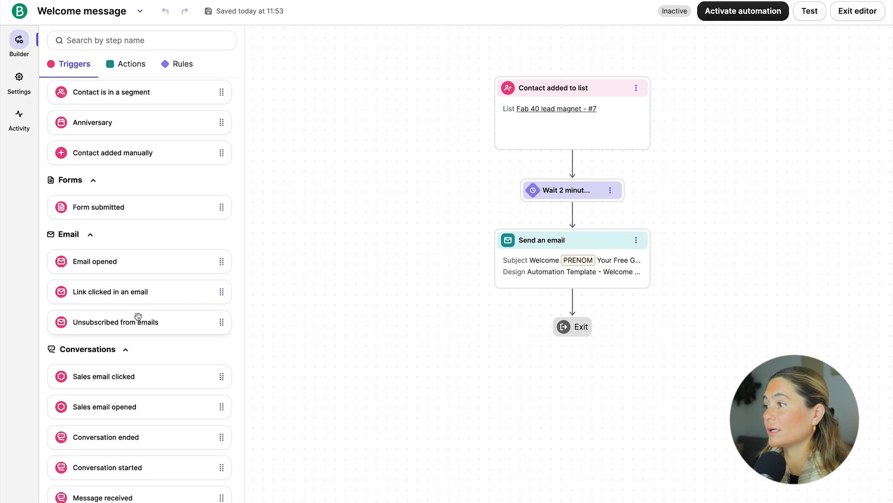
scroll(down, 3)
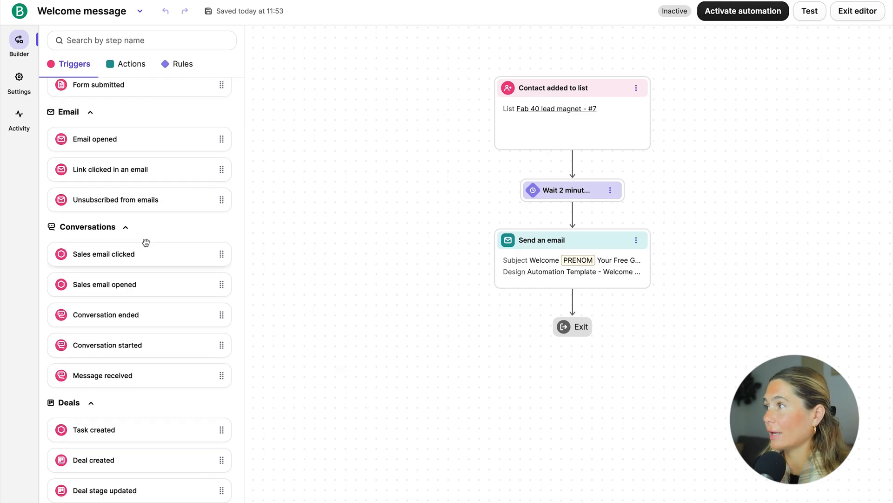
scroll(up, 3)
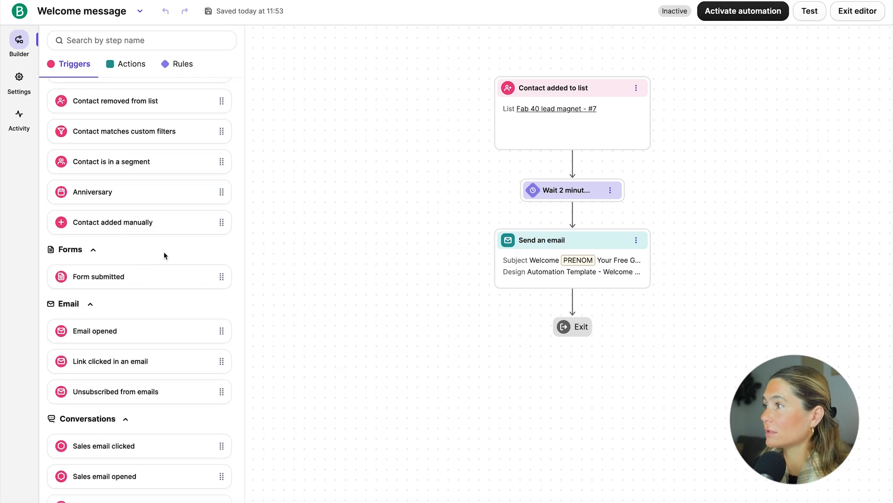
click(124, 63)
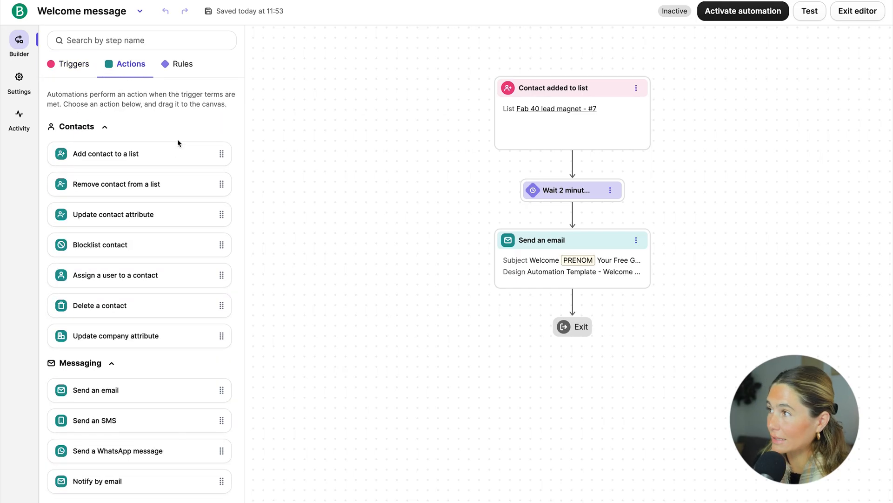
scroll(down, 3)
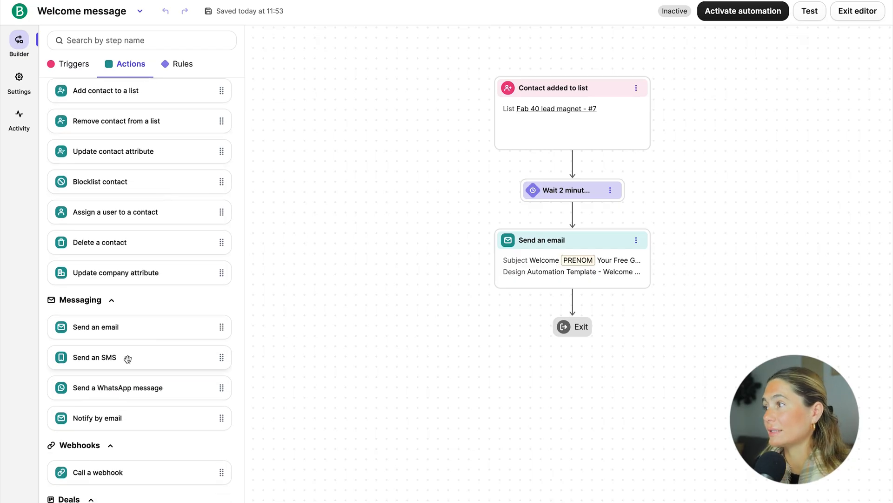
scroll(down, 3)
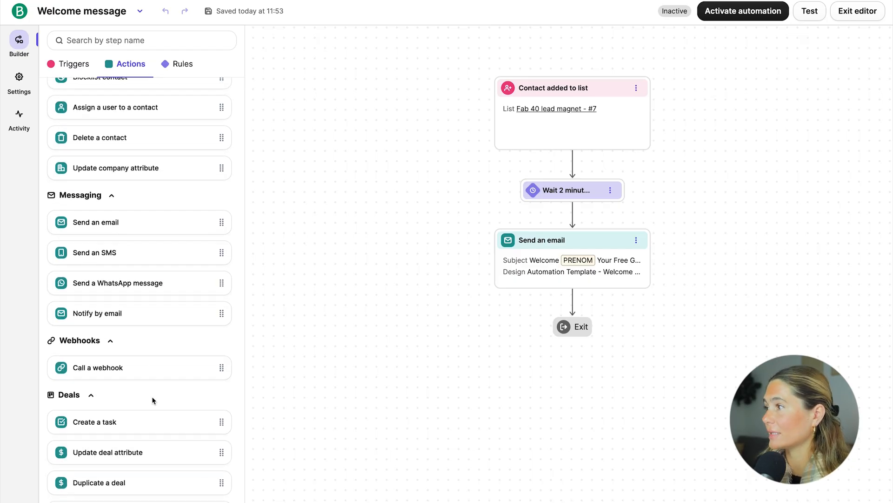
mouse_move(143, 95)
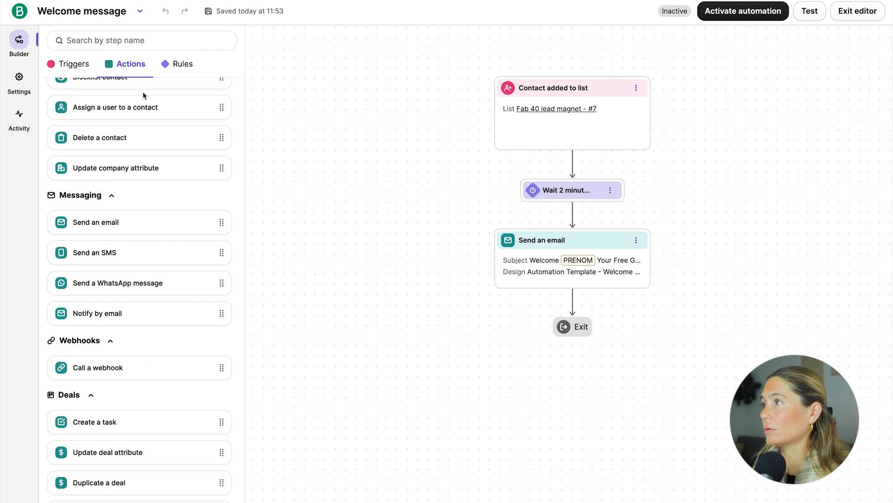
click(183, 63)
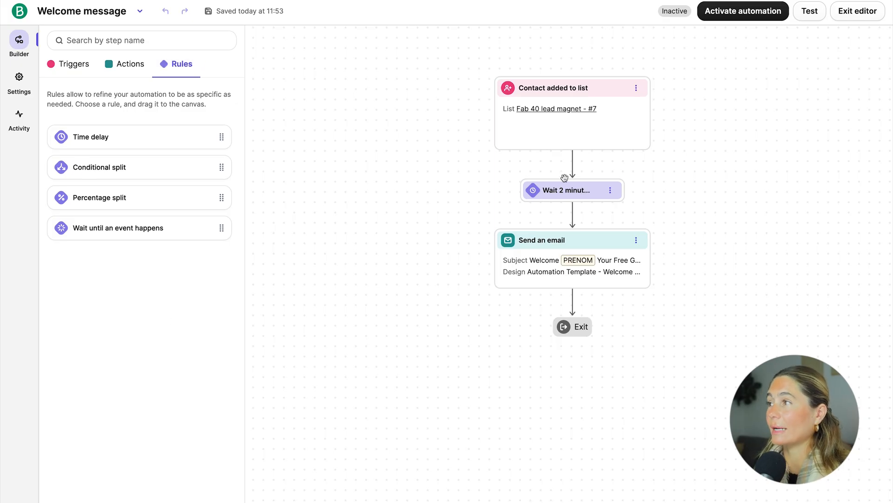
mouse_move(114, 167)
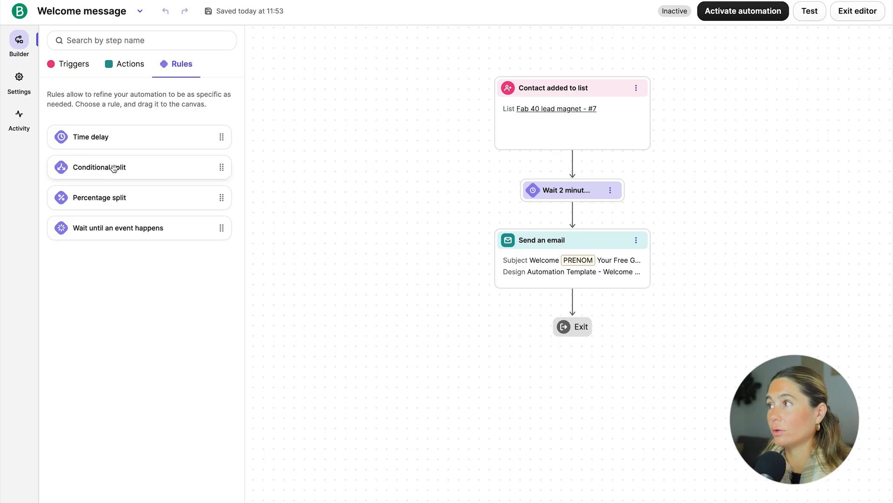
mouse_move(158, 199)
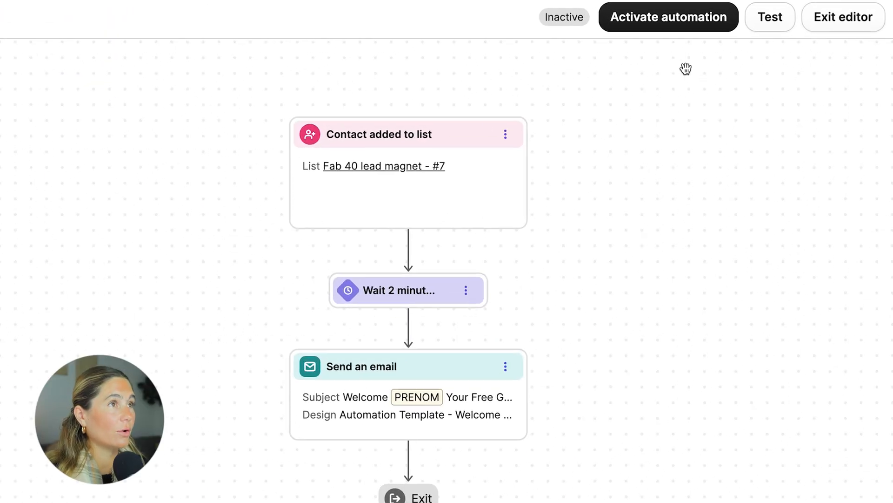
Activate the Welcome message automation and confirm the activation.
click(668, 17)
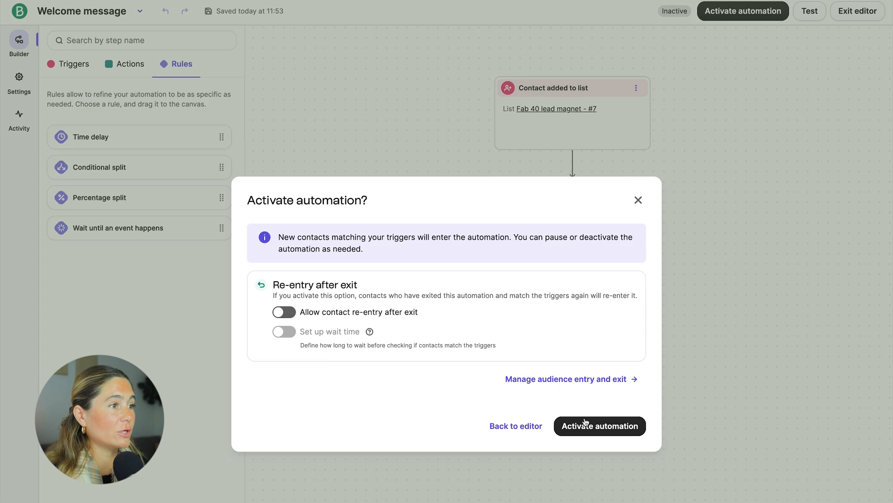
click(599, 426)
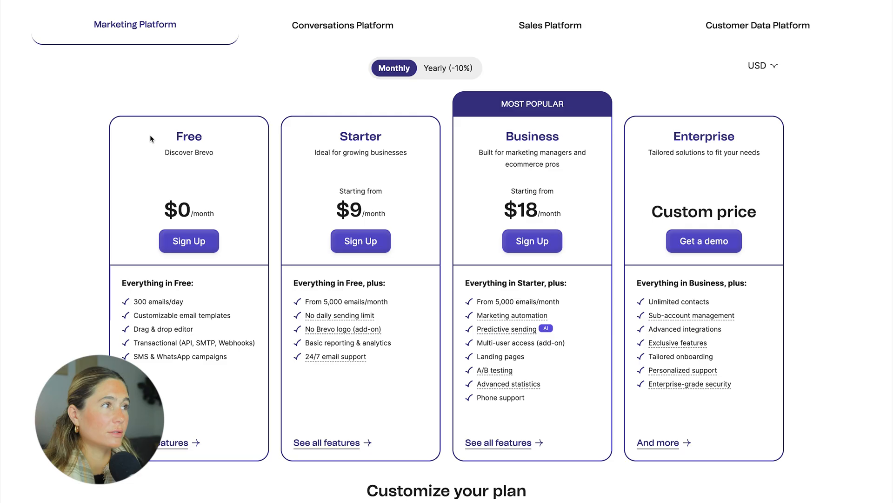
mouse_move(695, 177)
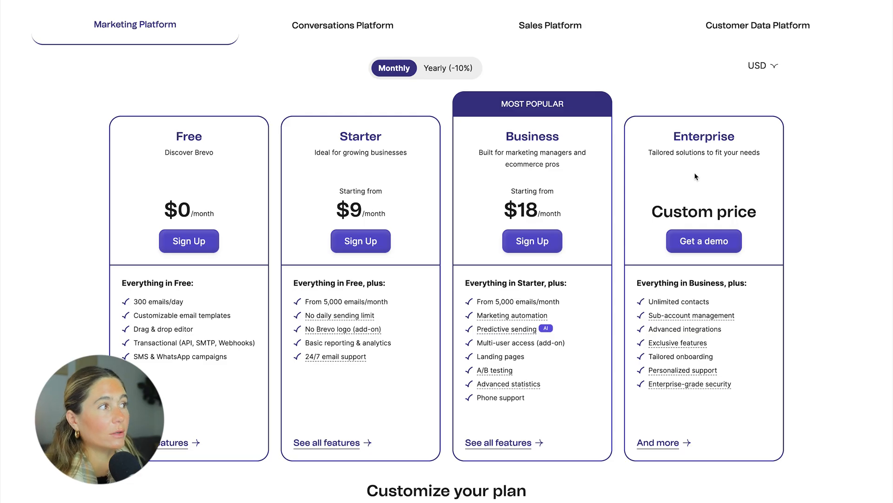
mouse_move(26, 205)
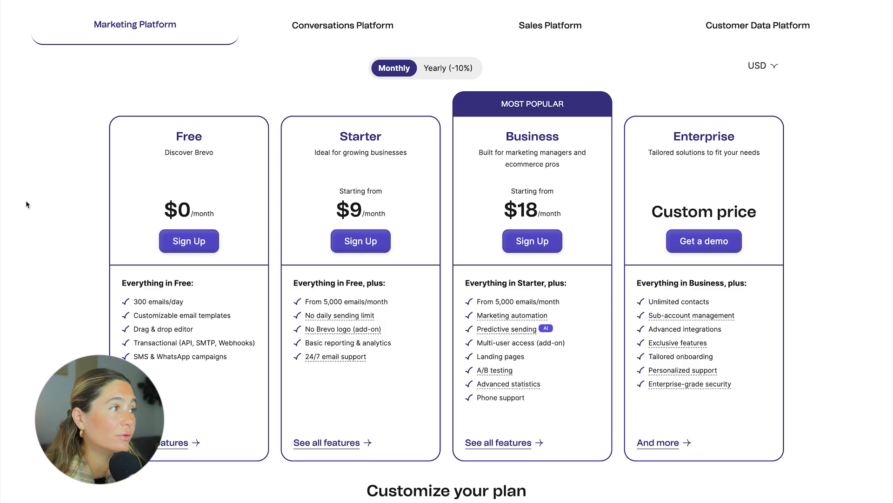
mouse_move(234, 191)
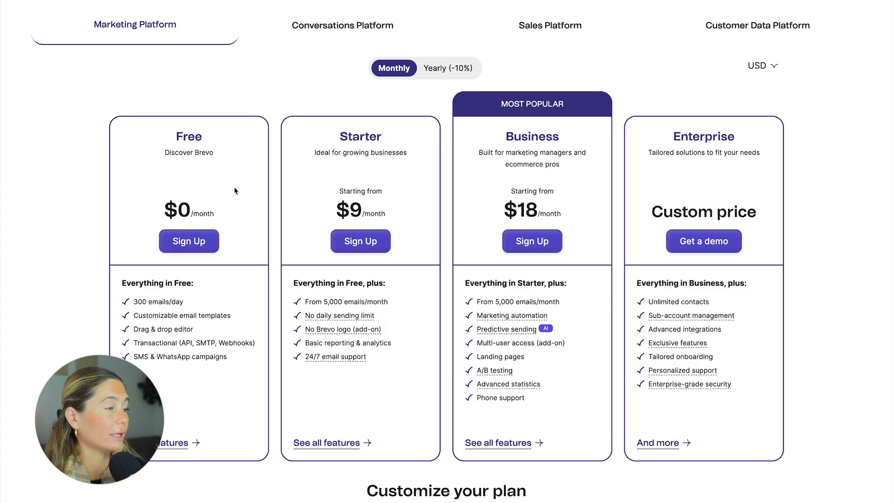
mouse_move(248, 319)
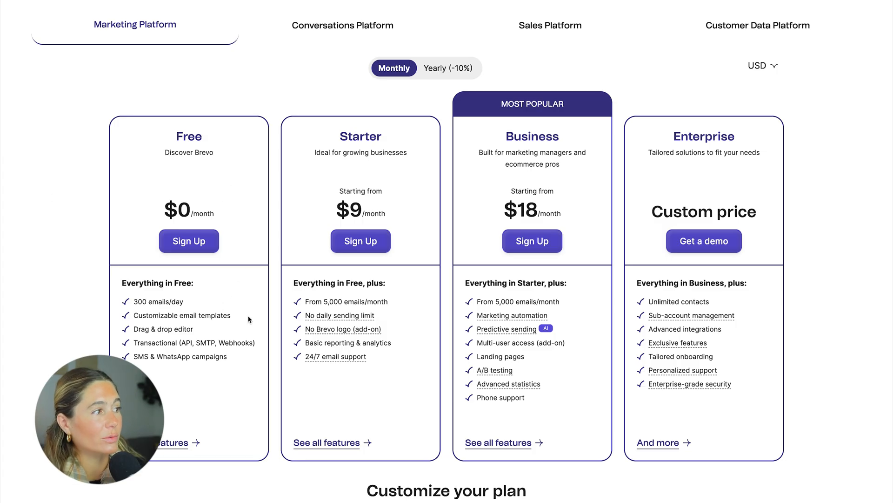
mouse_move(339, 315)
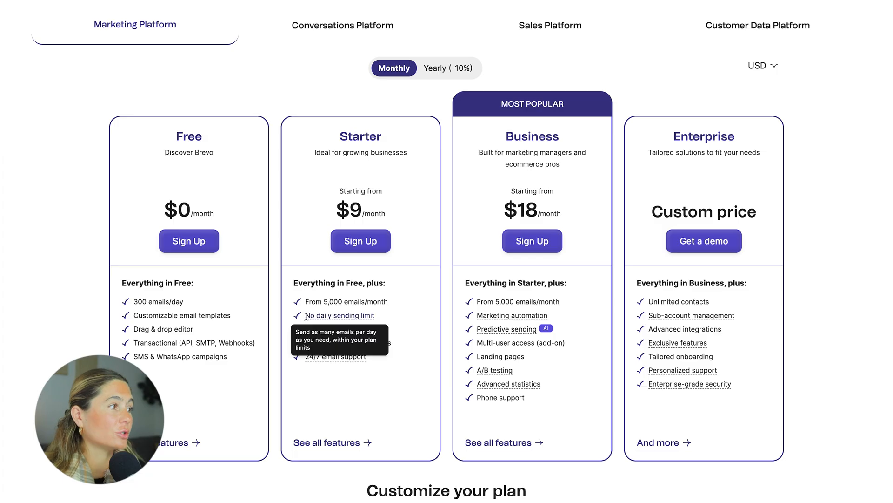
mouse_move(257, 329)
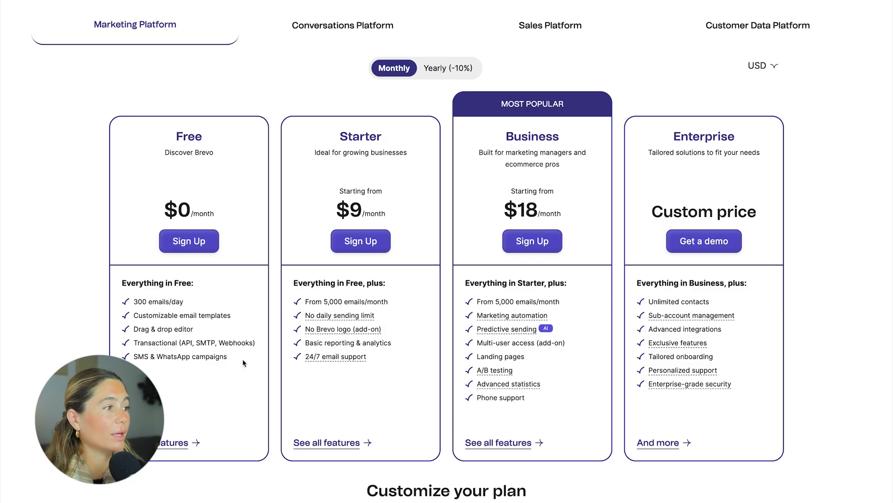
mouse_move(203, 372)
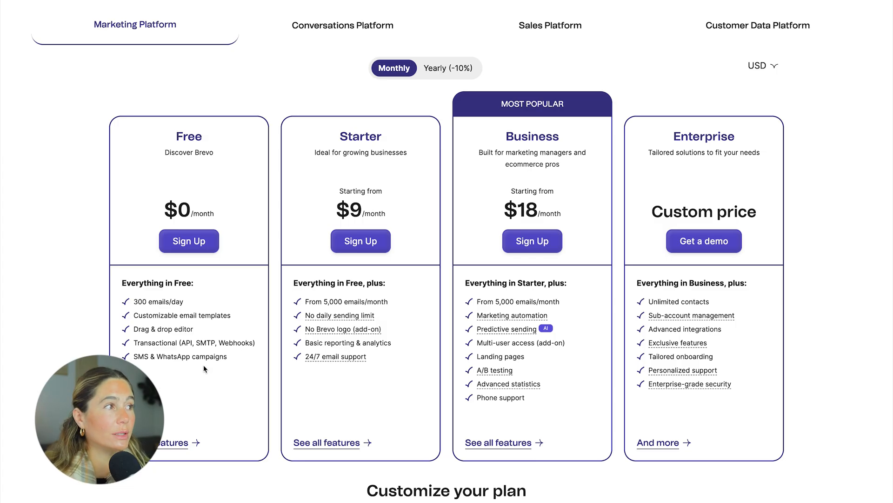
mouse_move(439, 335)
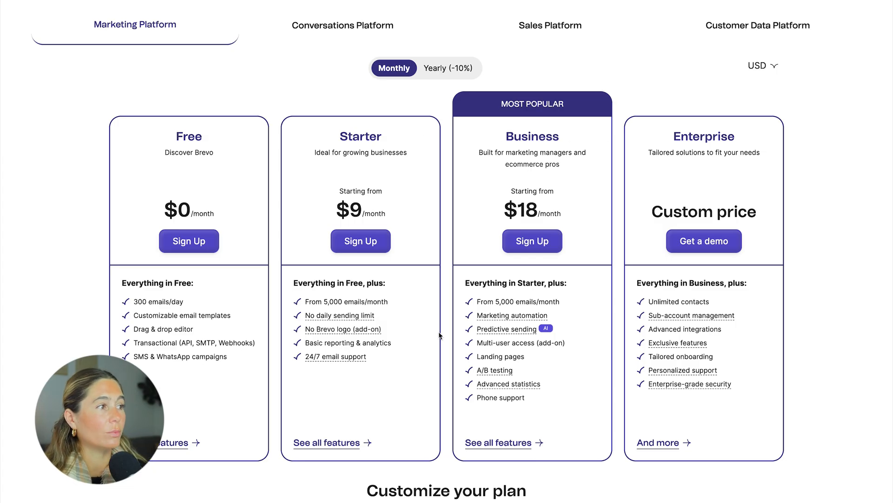
mouse_move(566, 358)
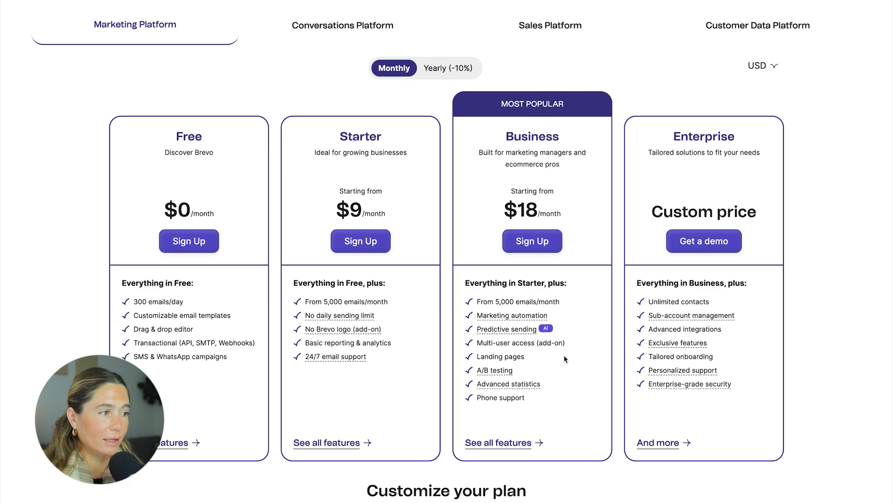
mouse_move(379, 150)
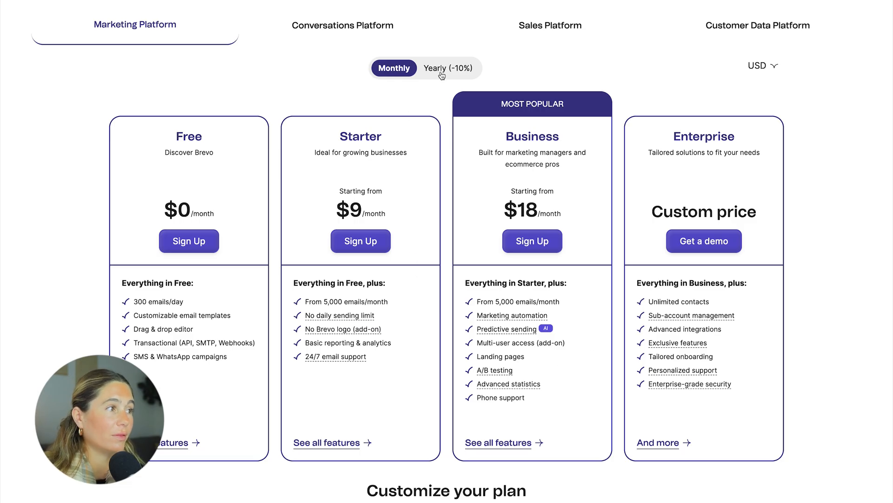
mouse_move(419, 200)
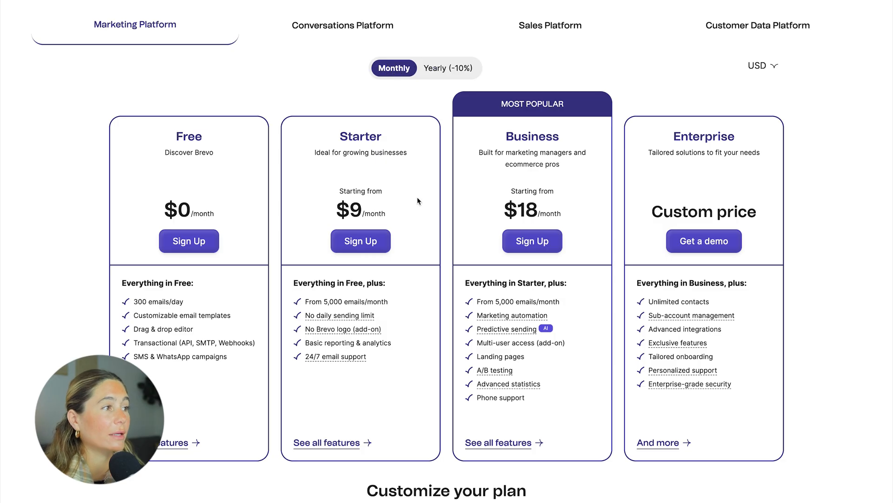
scroll(down, 3)
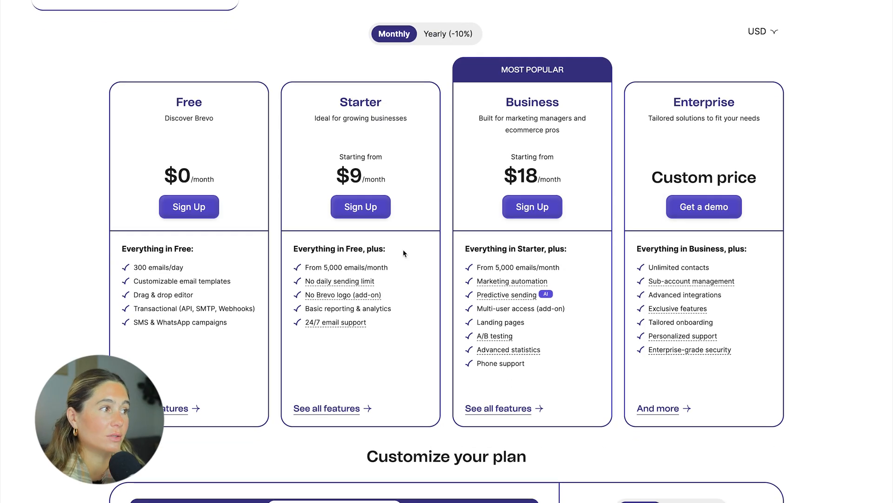
mouse_move(399, 293)
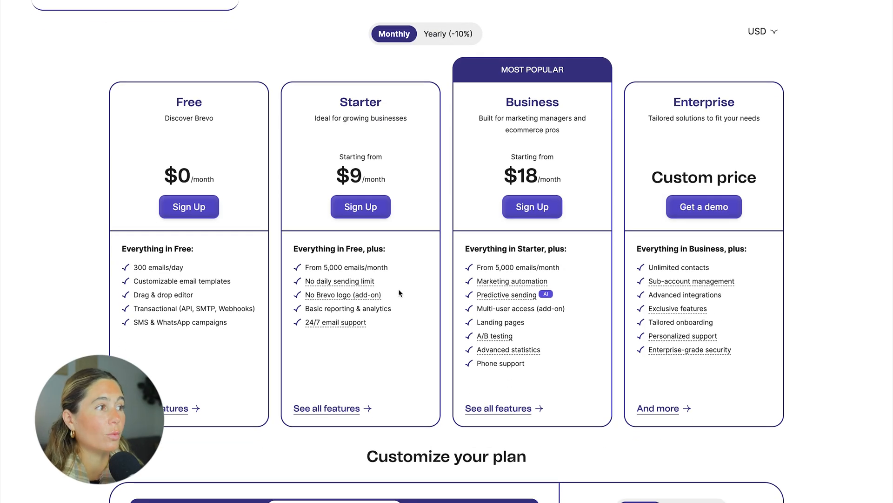
mouse_move(272, 322)
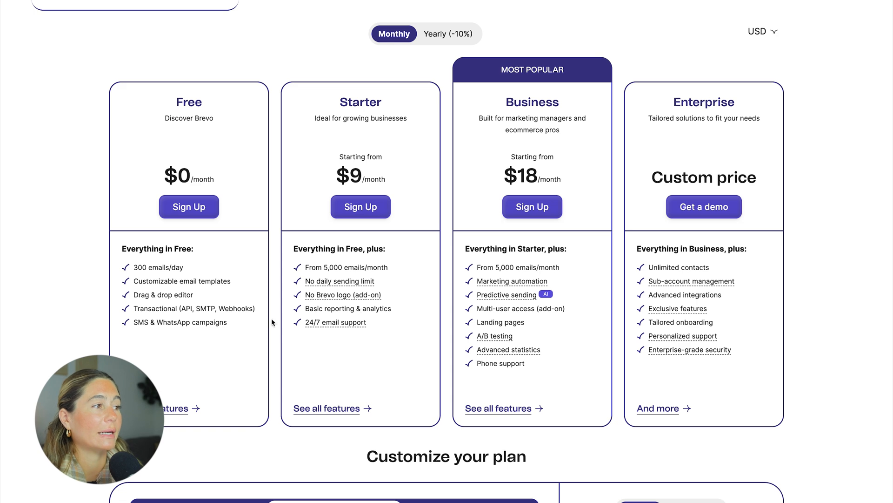
mouse_move(592, 206)
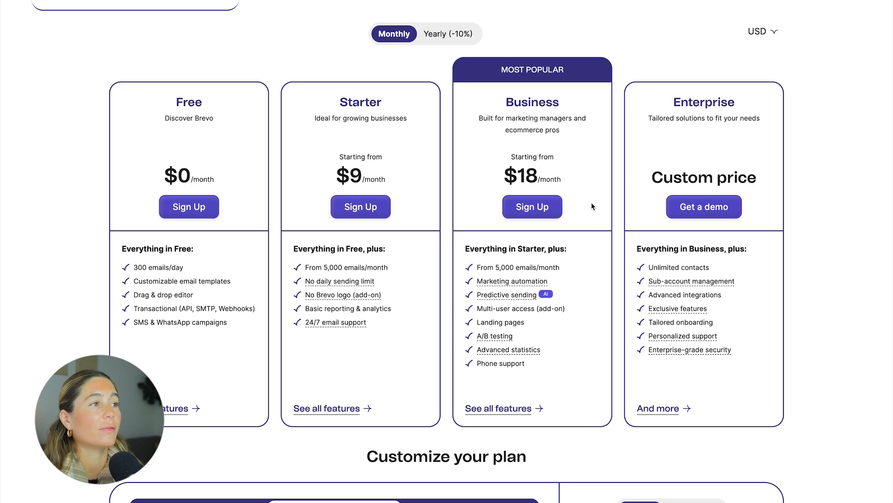
mouse_move(596, 143)
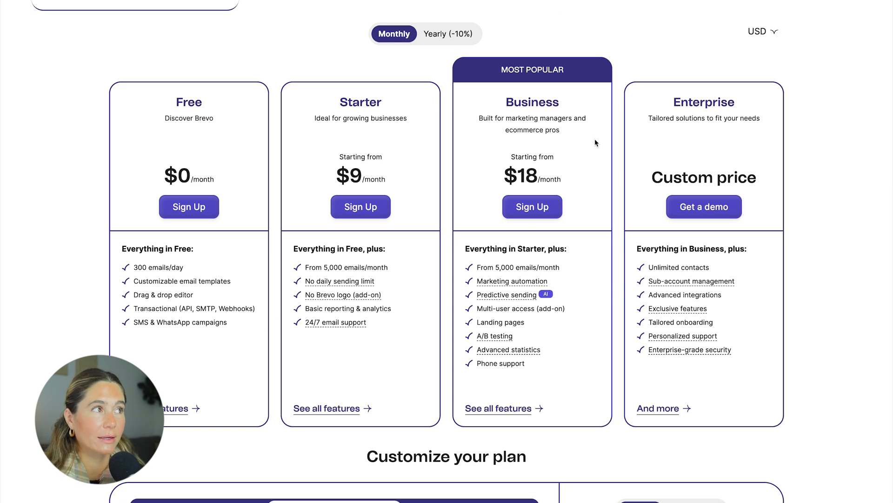
mouse_move(602, 145)
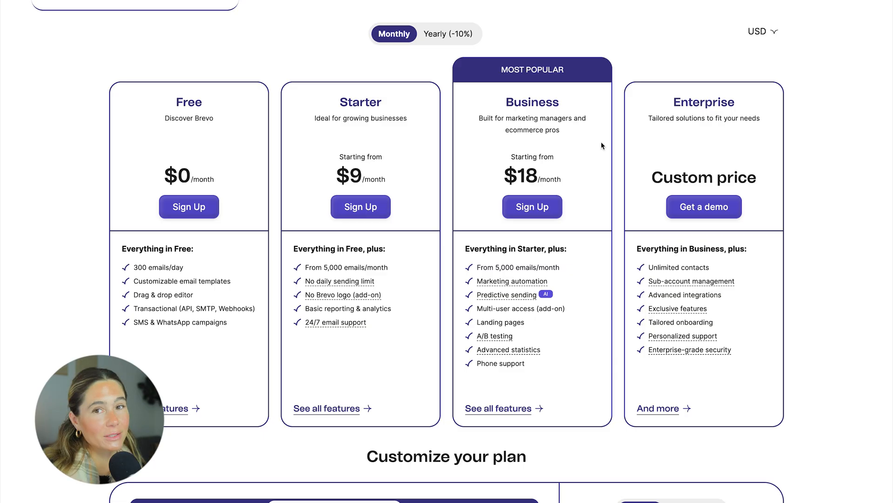
mouse_move(629, 168)
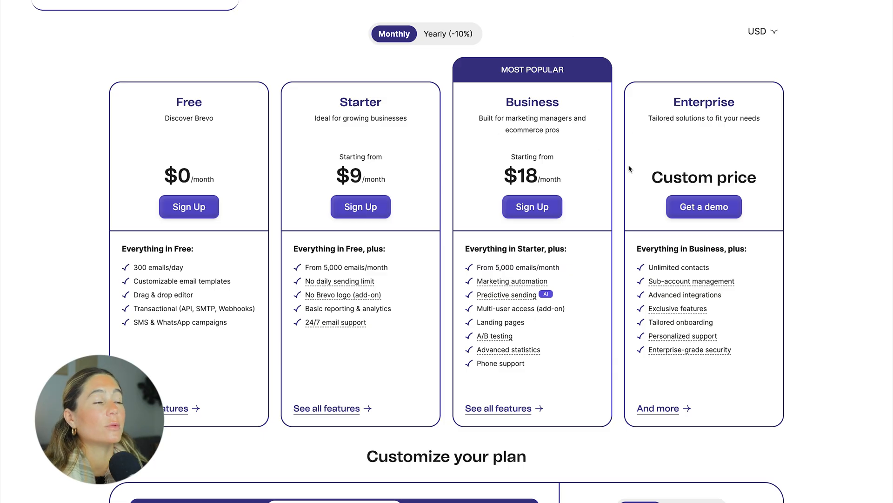
mouse_move(500, 107)
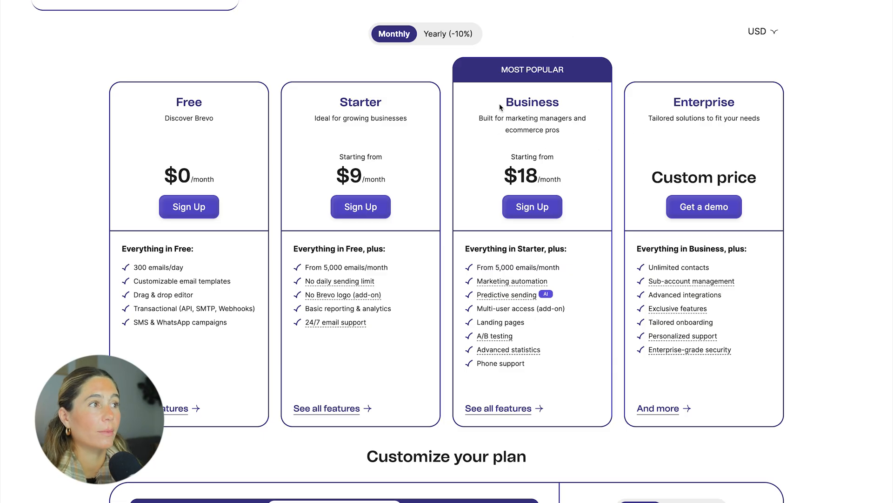
click(447, 34)
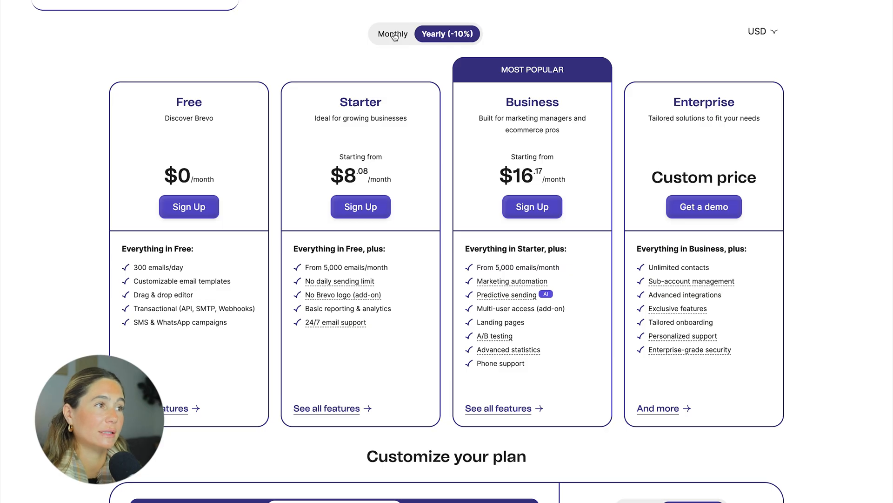
click(393, 33)
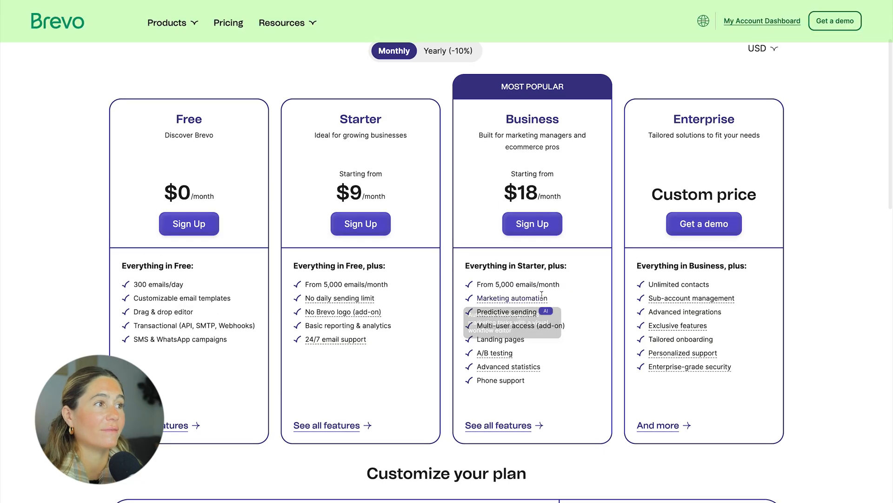
mouse_move(511, 297)
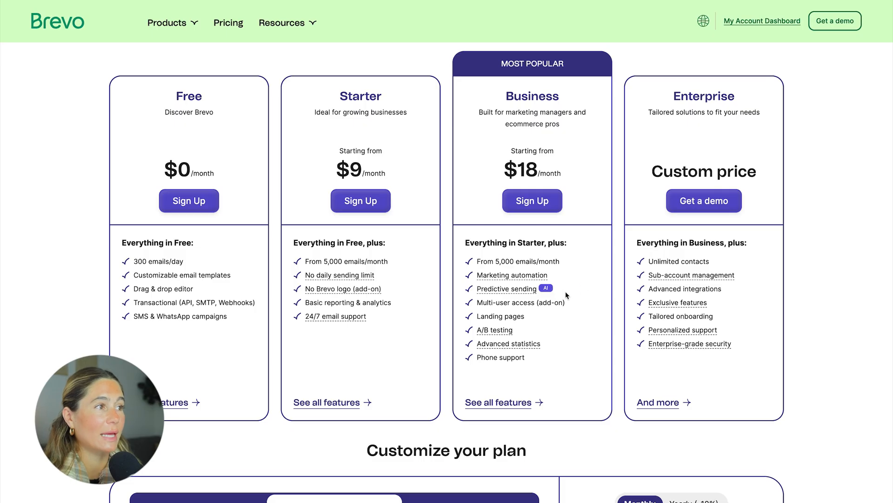
mouse_move(515, 315)
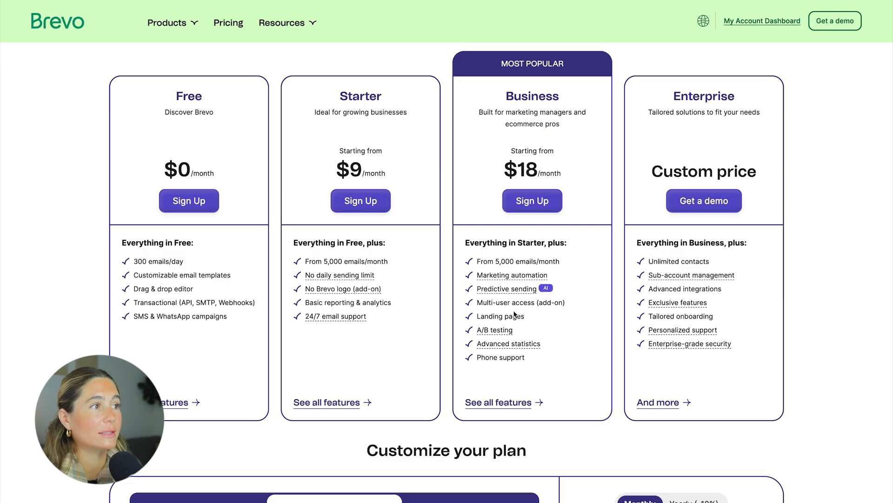
mouse_move(543, 350)
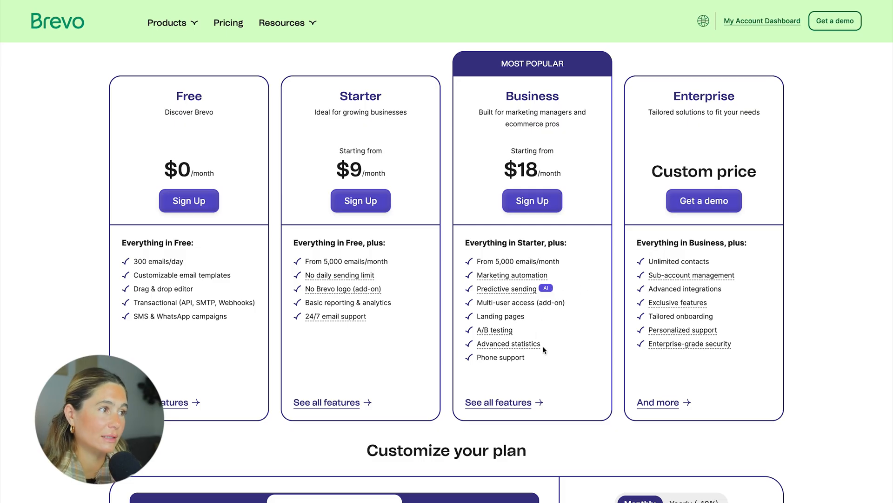
mouse_move(766, 366)
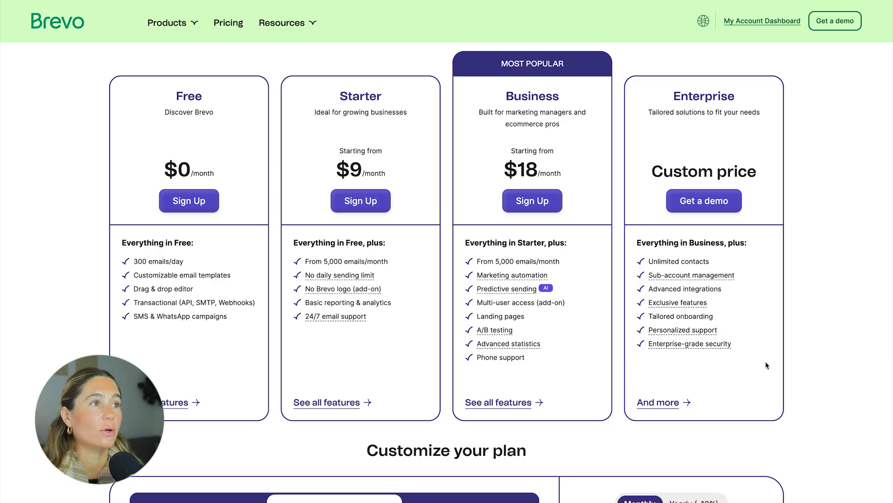
mouse_move(704, 201)
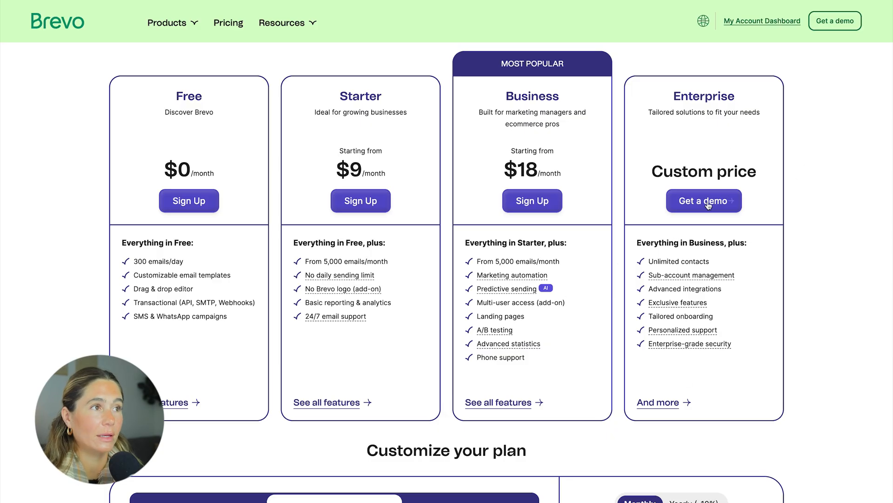
Switch the custom plan estimate to Business at 150,000 emails, quoting $169.00 monthly.
scroll(down, 3)
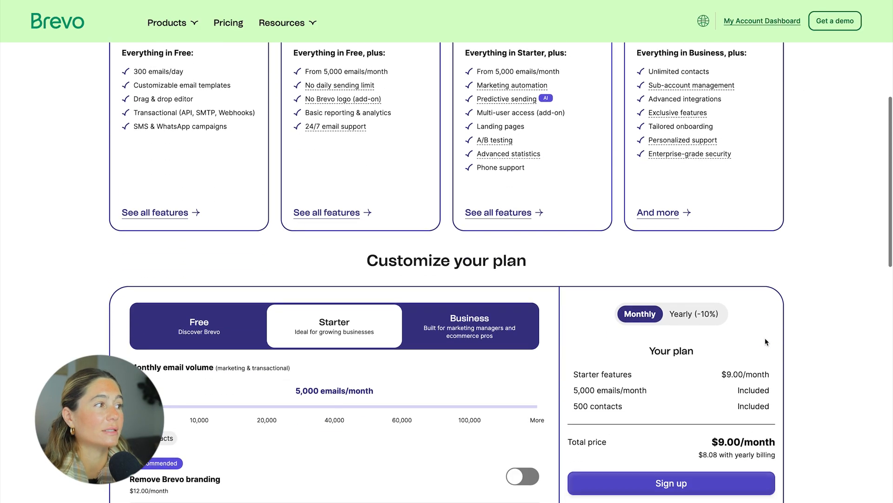
scroll(up, 3)
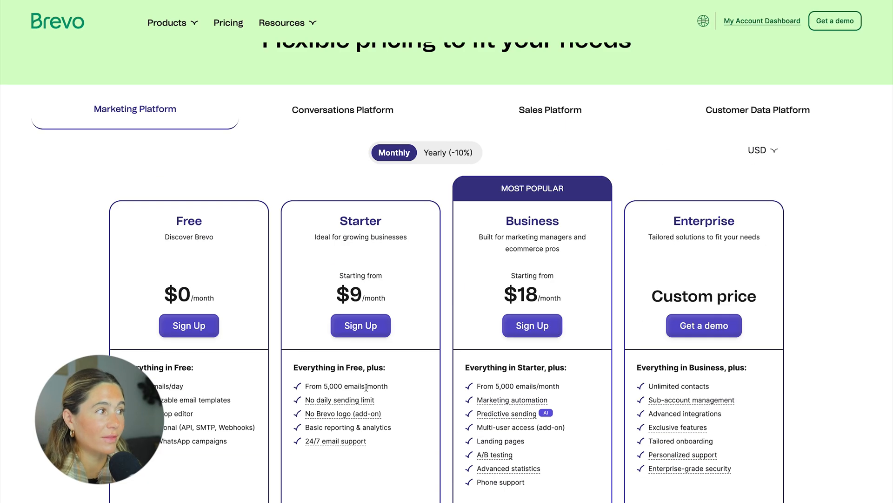
scroll(down, 3)
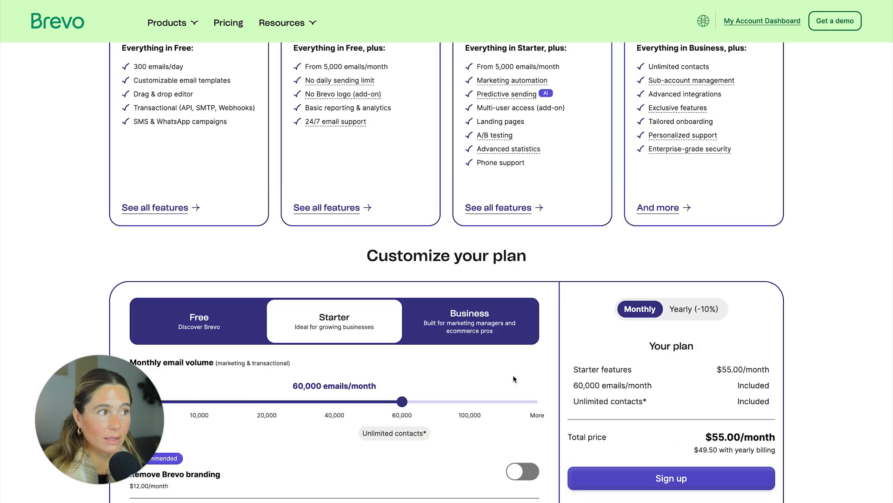
click(469, 320)
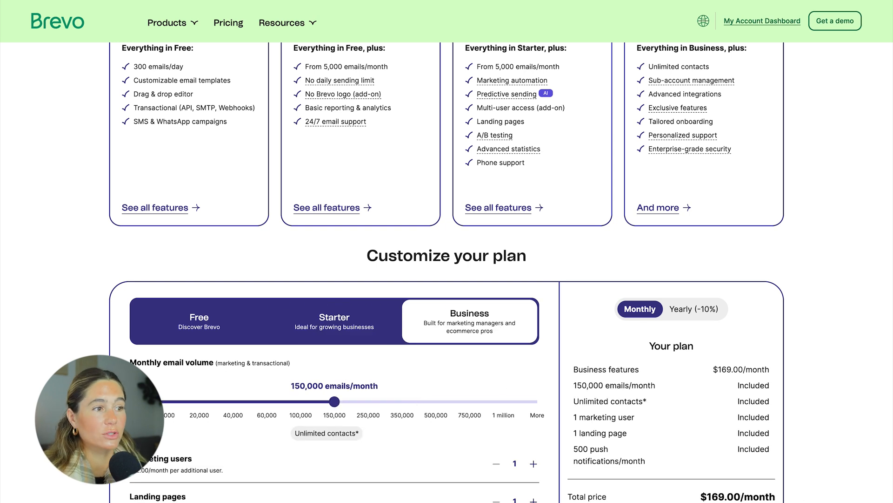
scroll(up, 3)
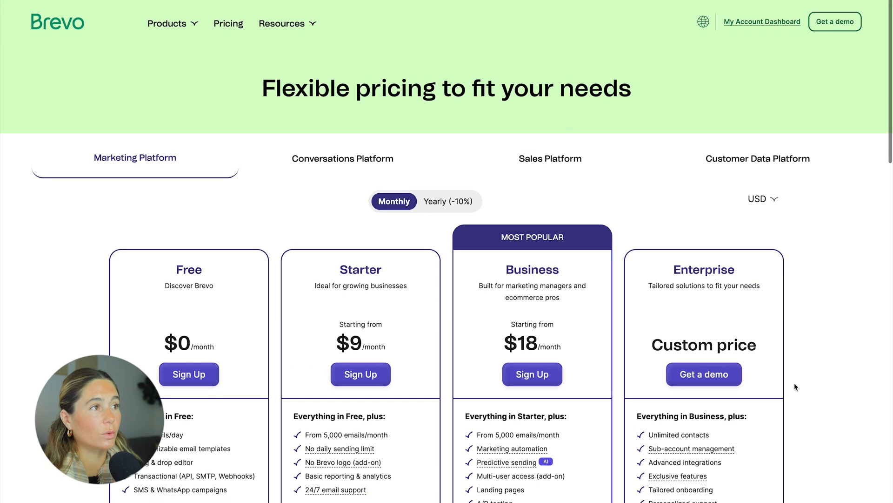